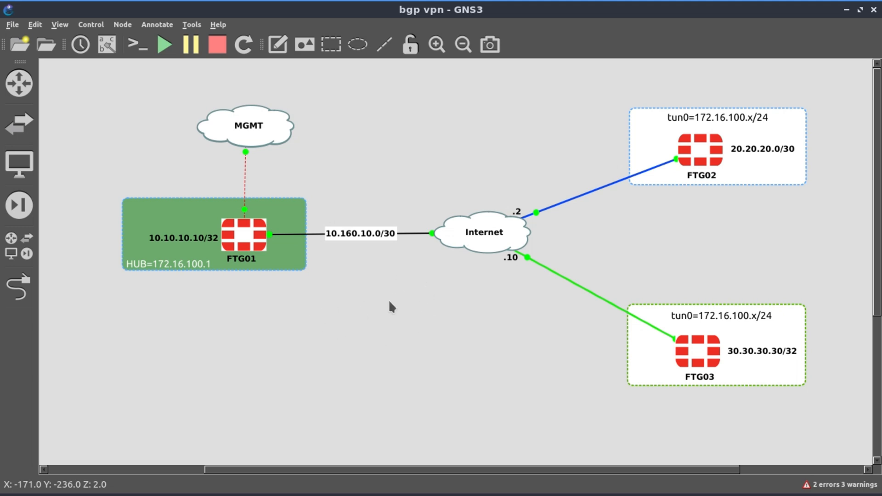
mouse_move(391, 297)
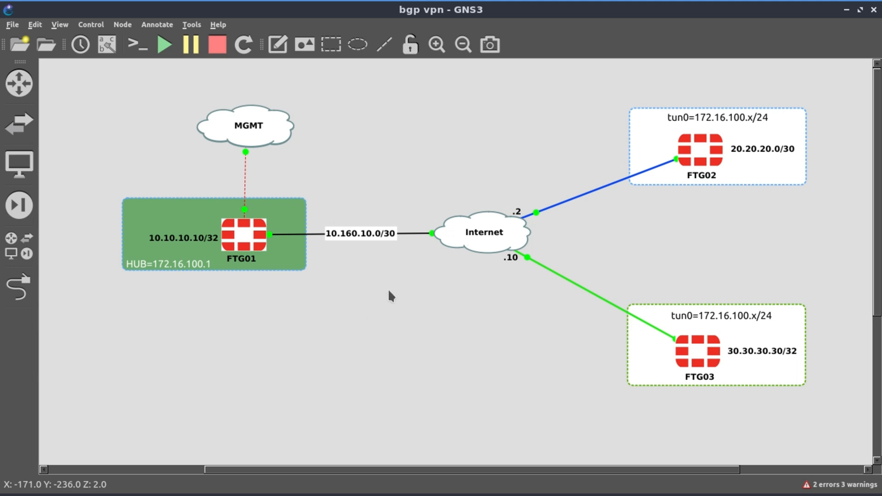
mouse_move(436, 299)
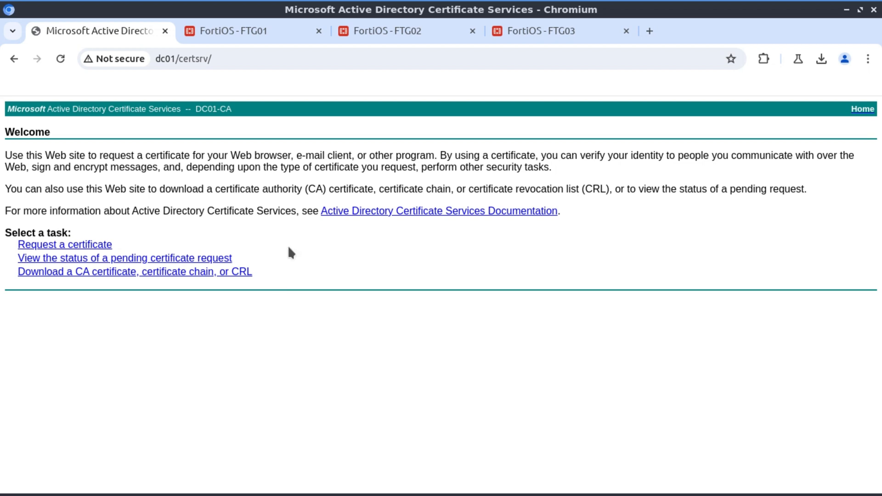
mouse_move(189, 185)
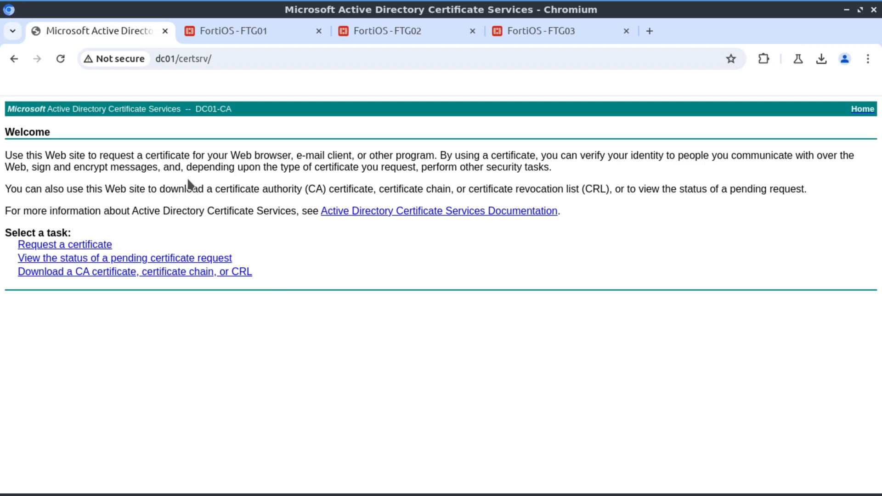
Step: Switch from GNS3 to the browser tab showing FTG01's IPsec tunnel monitor
click(239, 31)
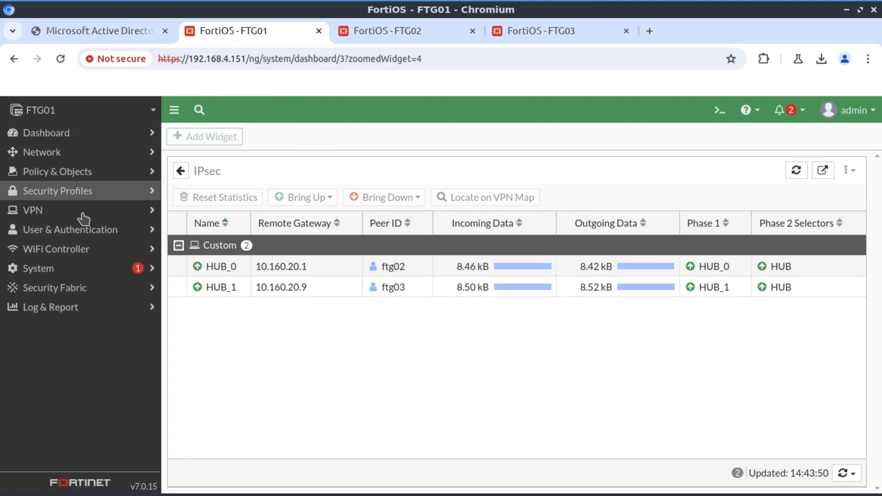
Step: On FTG01, start a certificate signing request named FTG01 for domain ftg01.staticroute.io
click(38, 269)
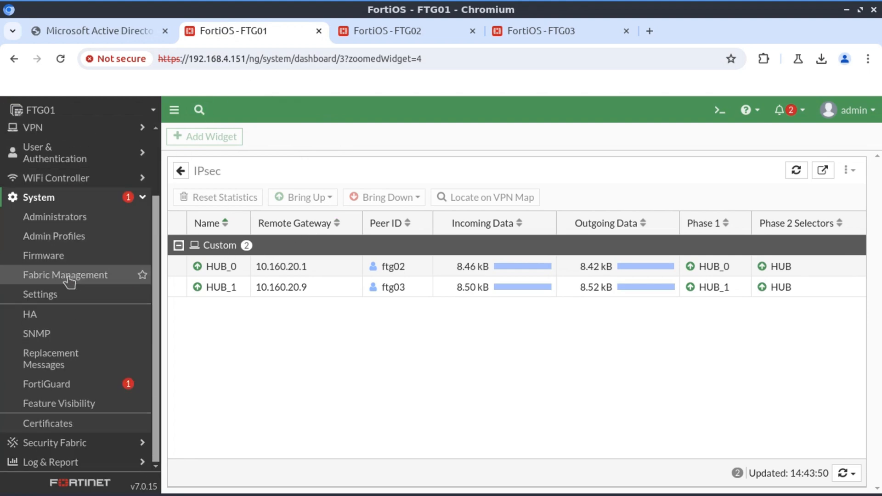
click(47, 424)
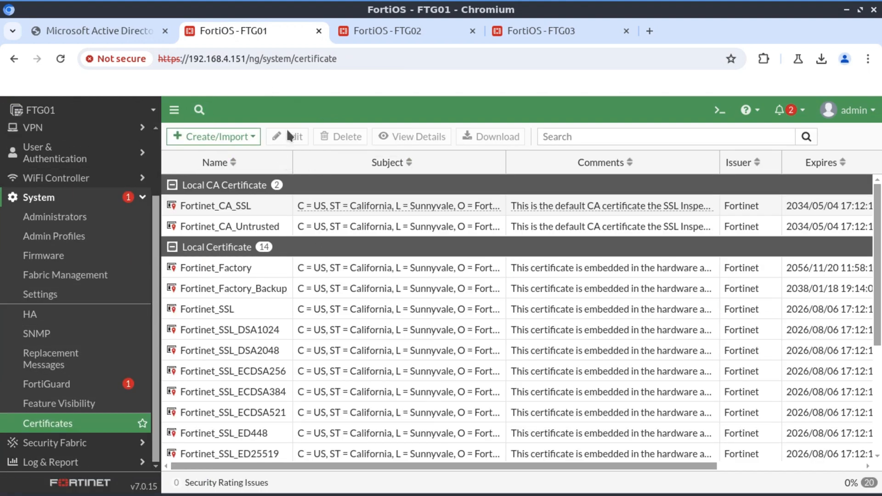
mouse_move(291, 109)
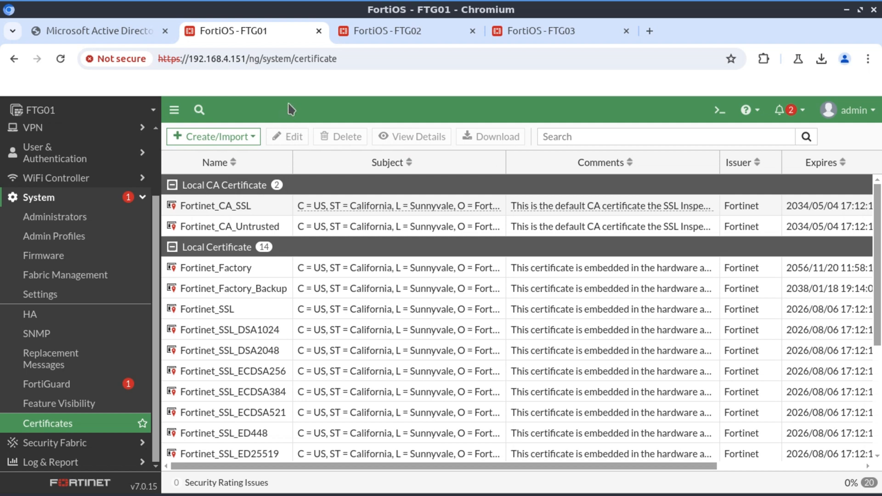
click(213, 136)
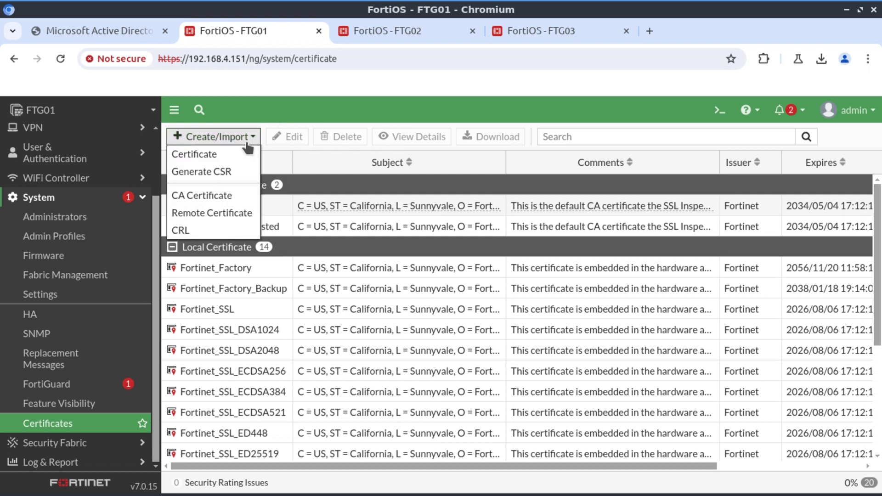
mouse_move(219, 178)
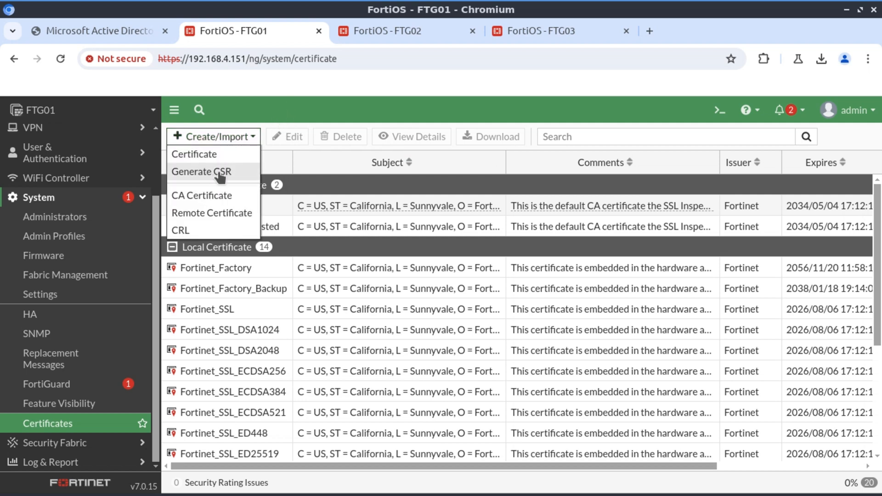
click(201, 172)
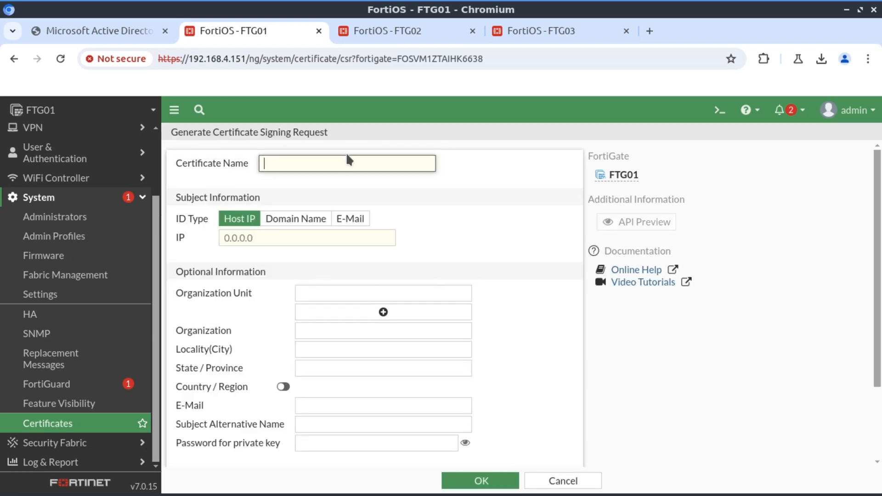
text(FTG01)
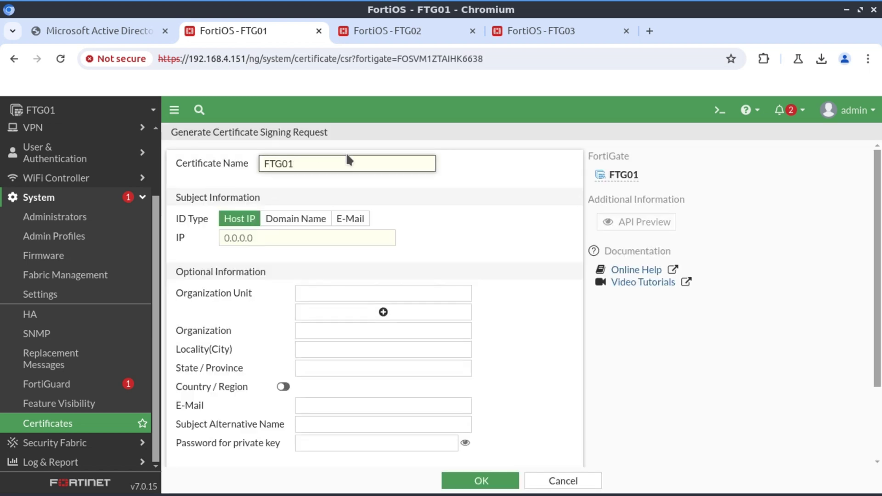
click(324, 218)
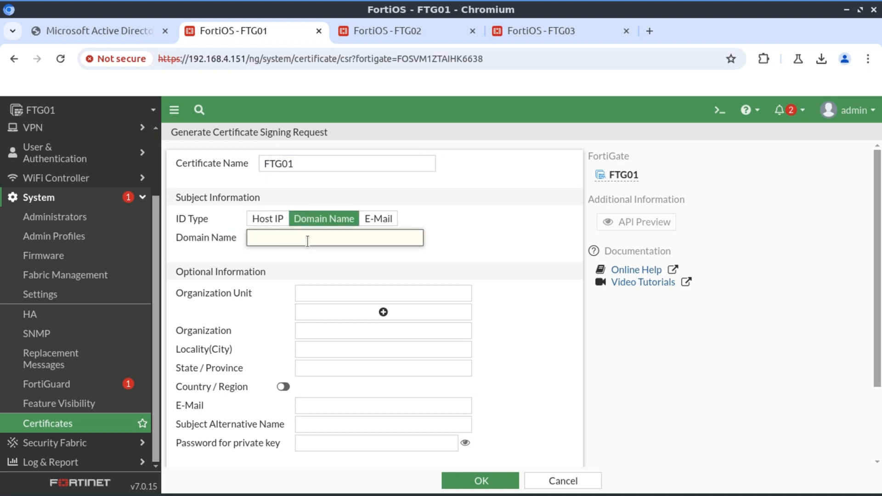
text(ftg01)
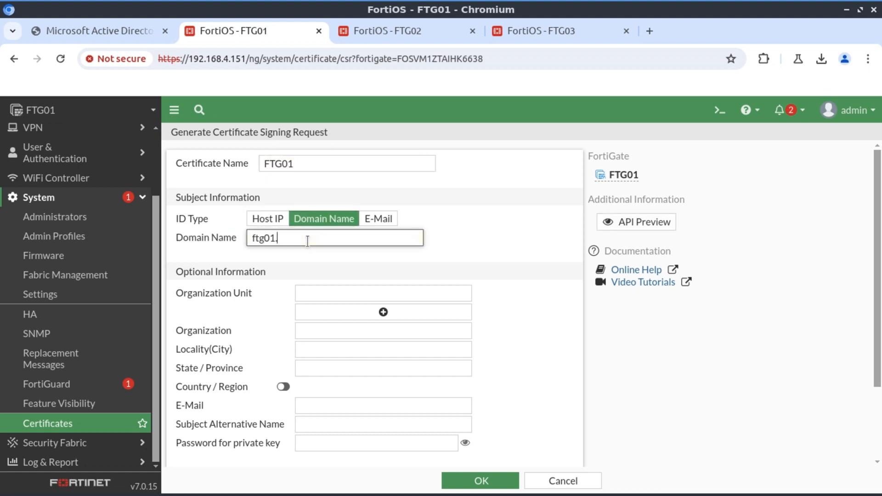
text(.staticroute.io)
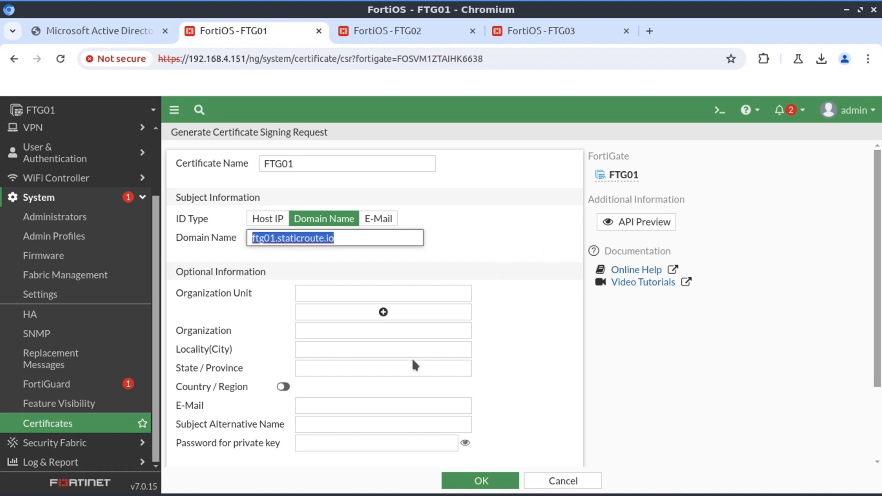
Step: Add unit ITS, the e-mail and a key password, then submit the CSR
click(383, 425)
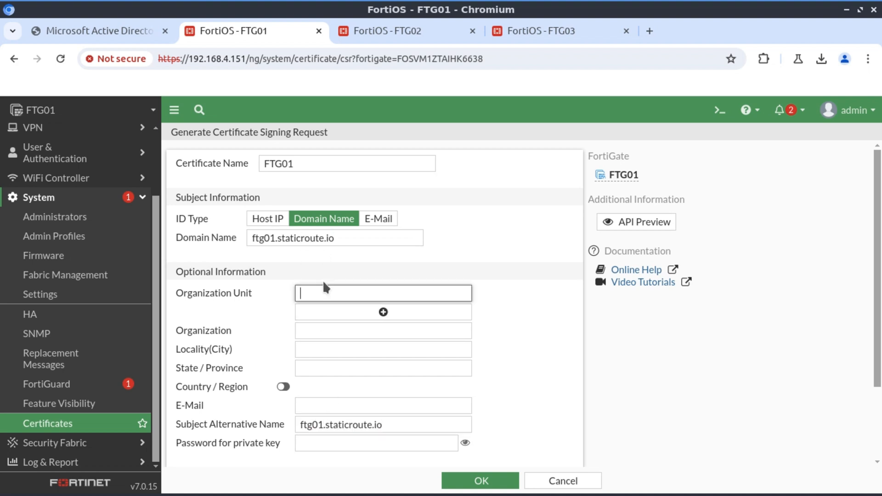
text(ITS)
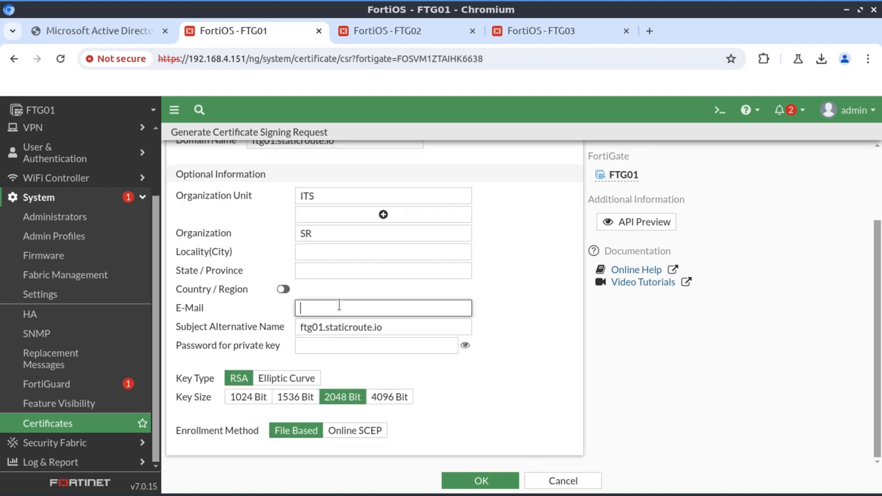
text(ftg01.staticroute.io)
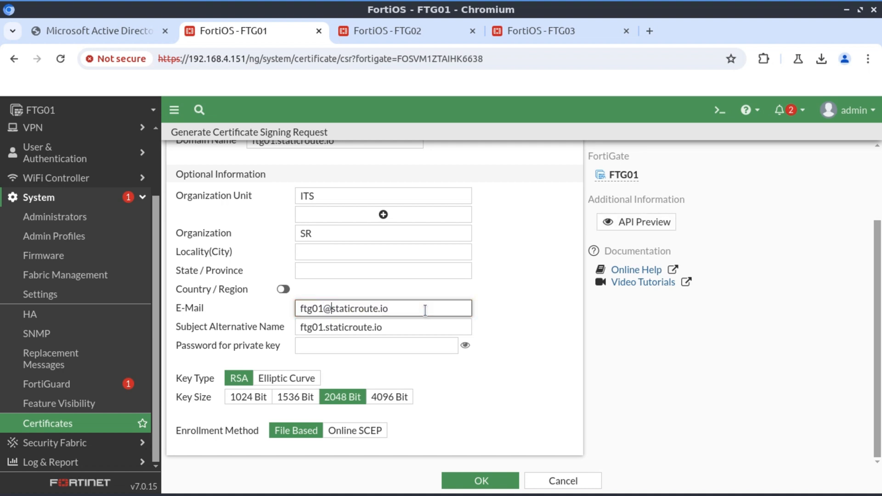
click(376, 345)
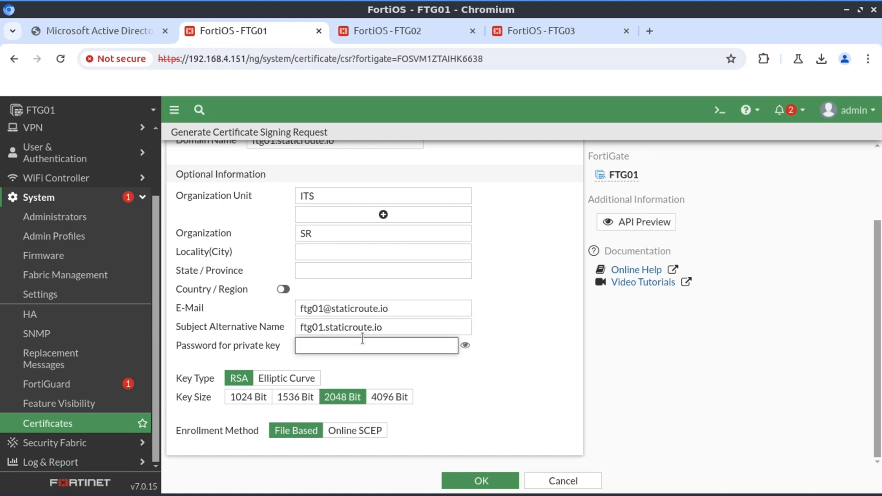
text(•••••)
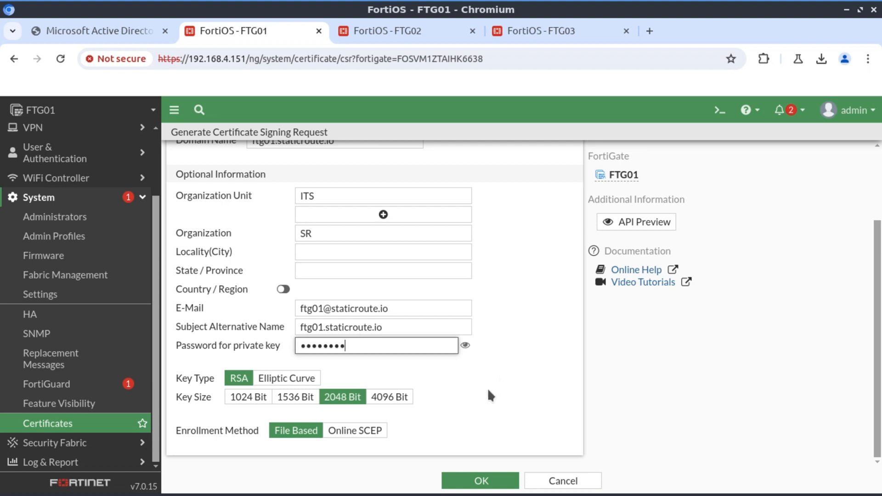
scroll(up, 3)
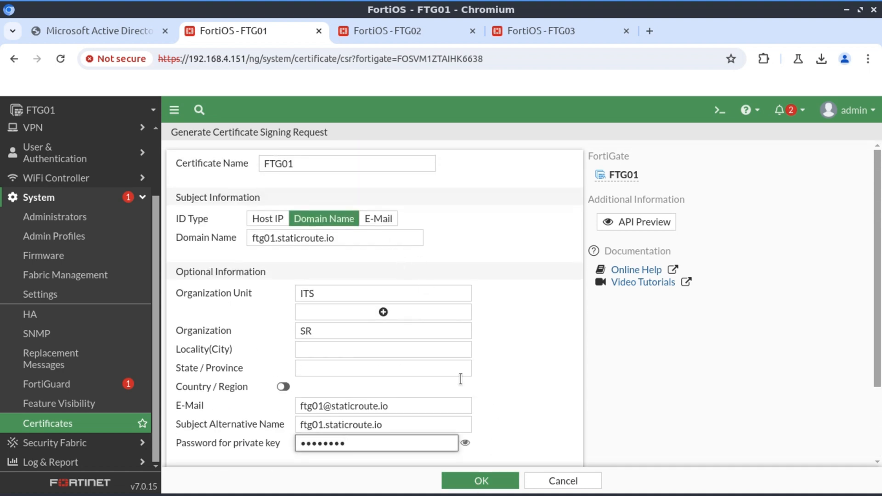
click(482, 493)
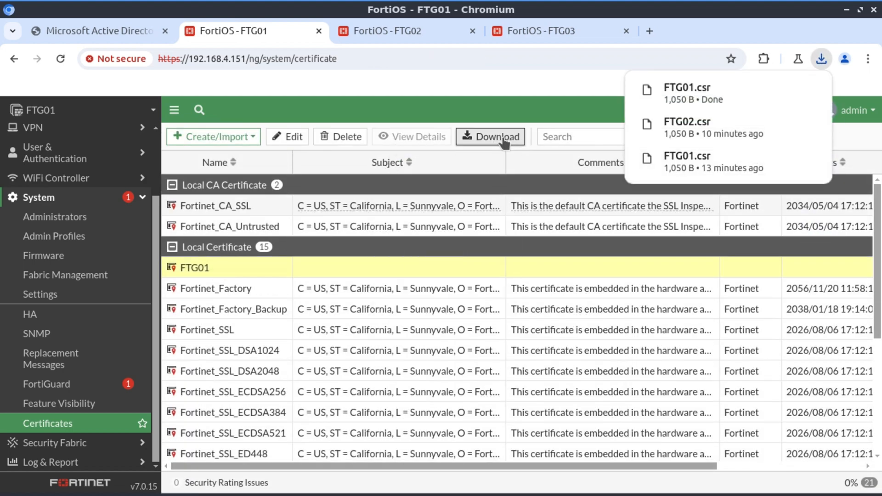
click(391, 32)
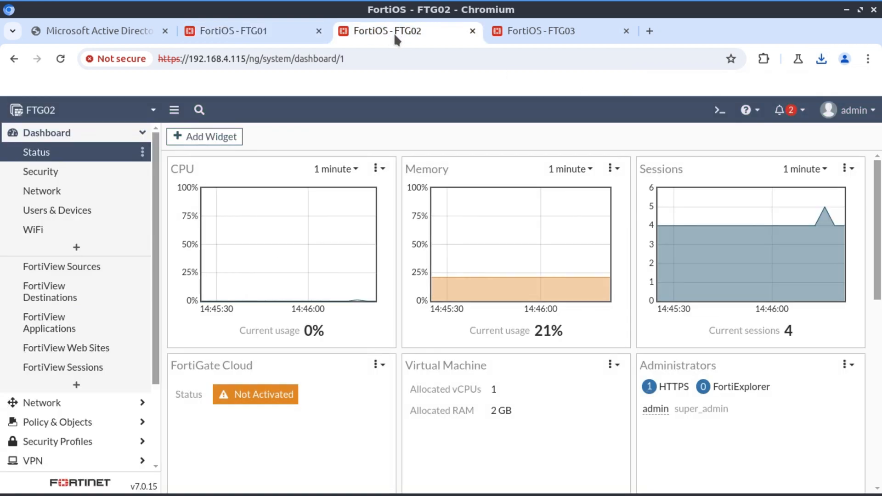
mouse_move(259, 124)
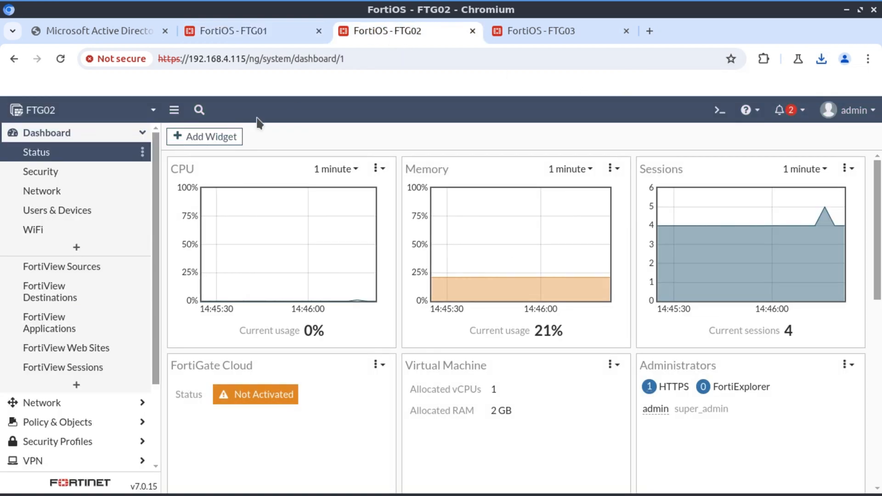
click(39, 294)
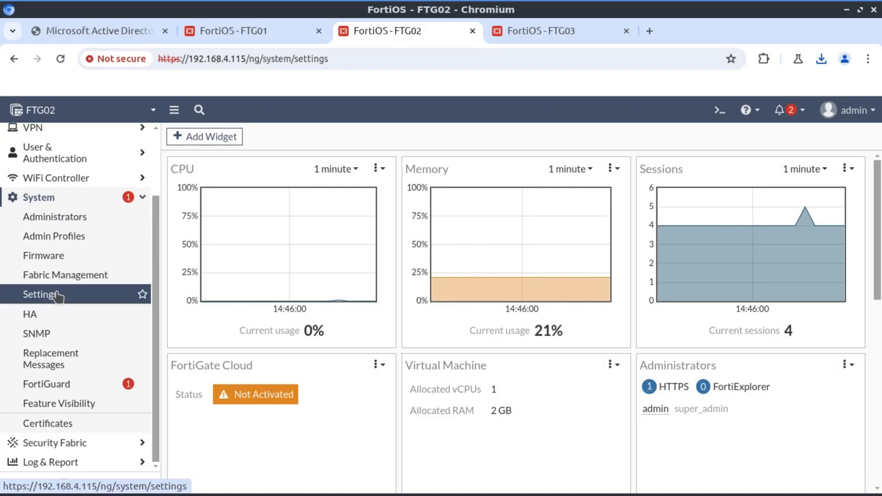
click(45, 424)
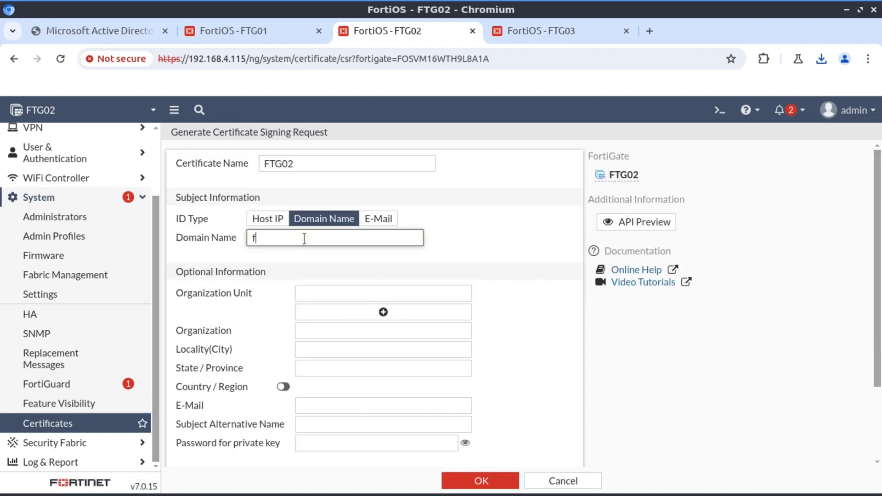
text(tg02.staticroute.io)
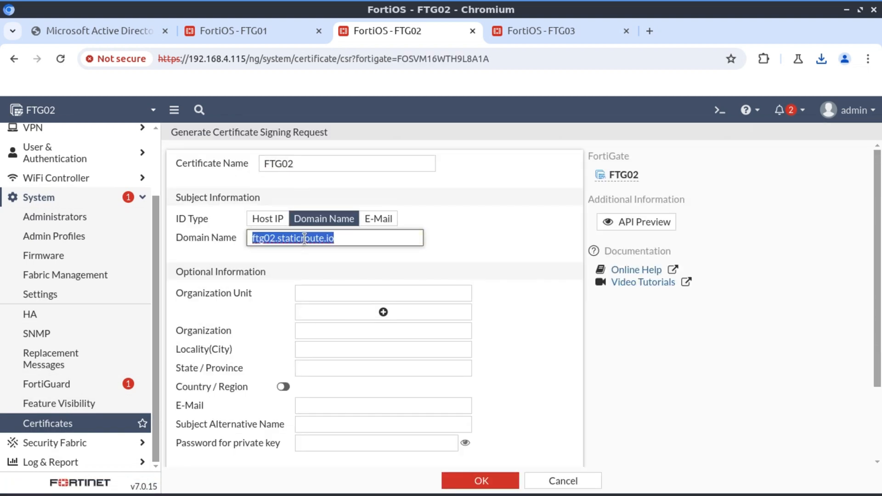
text(ftg02.staticroute.io)
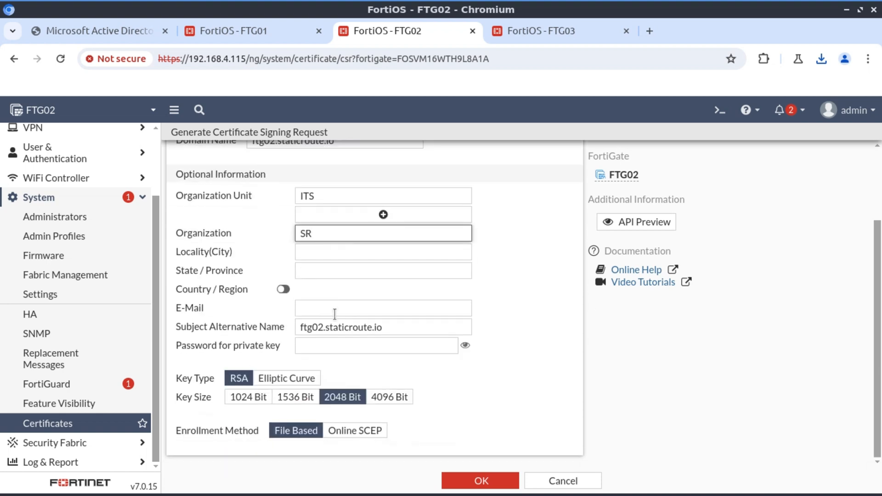
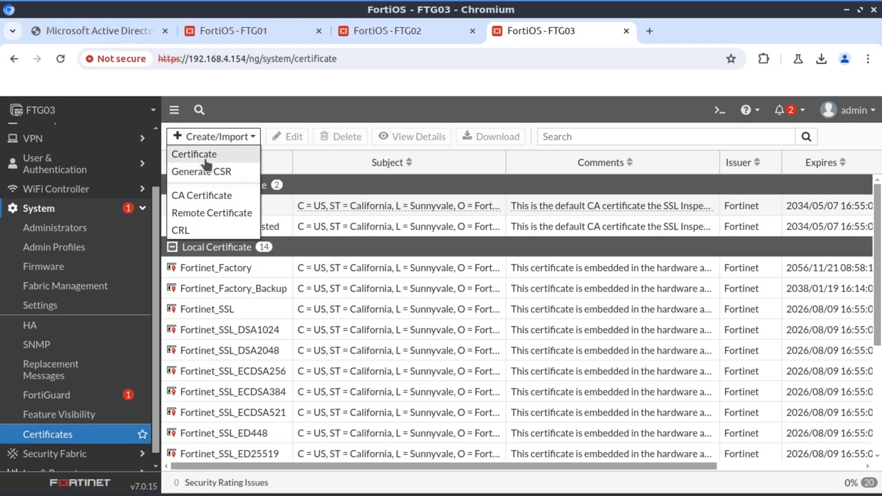
Step: Submit FTG03's certificate request and check FTG02's pending local certificate entry
click(201, 172)
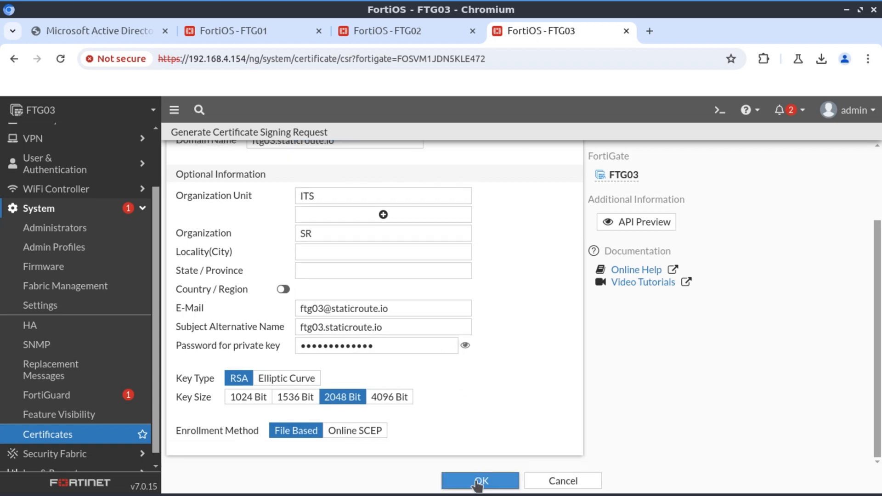
click(480, 494)
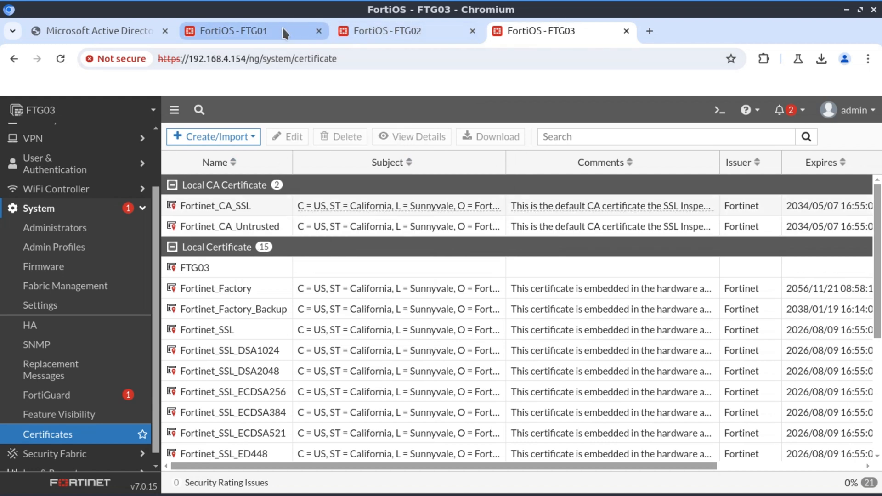
click(391, 31)
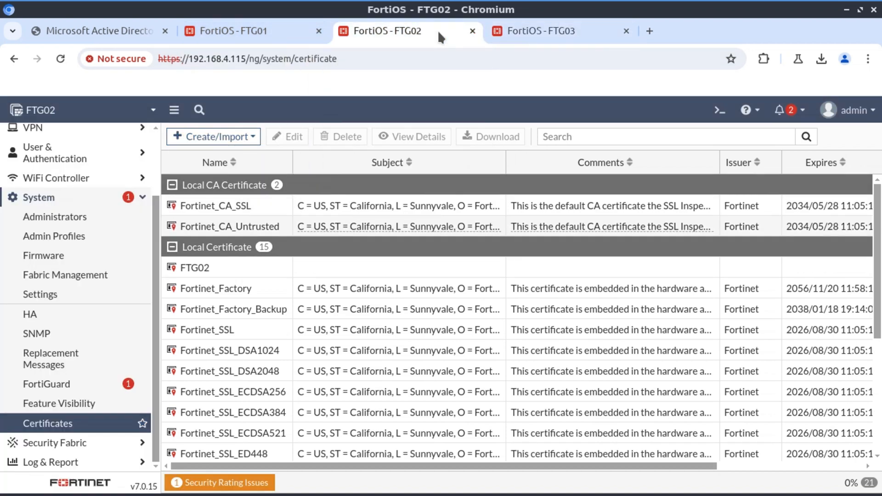
click(195, 267)
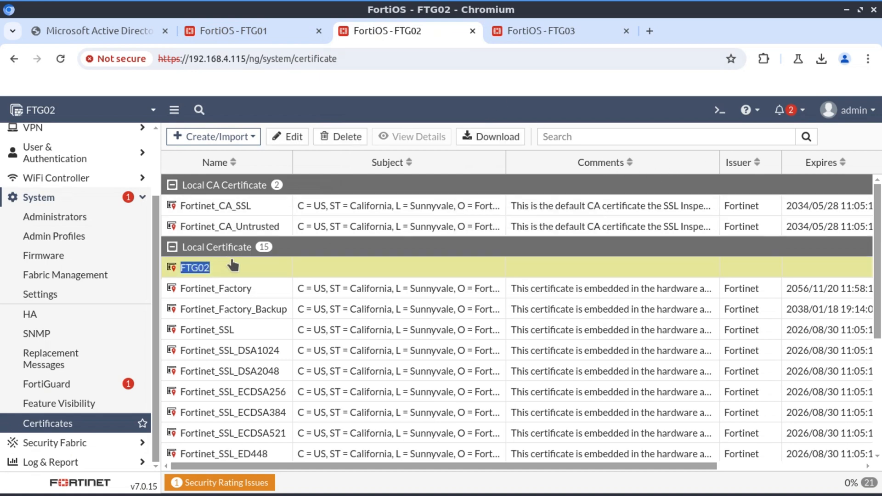
click(549, 31)
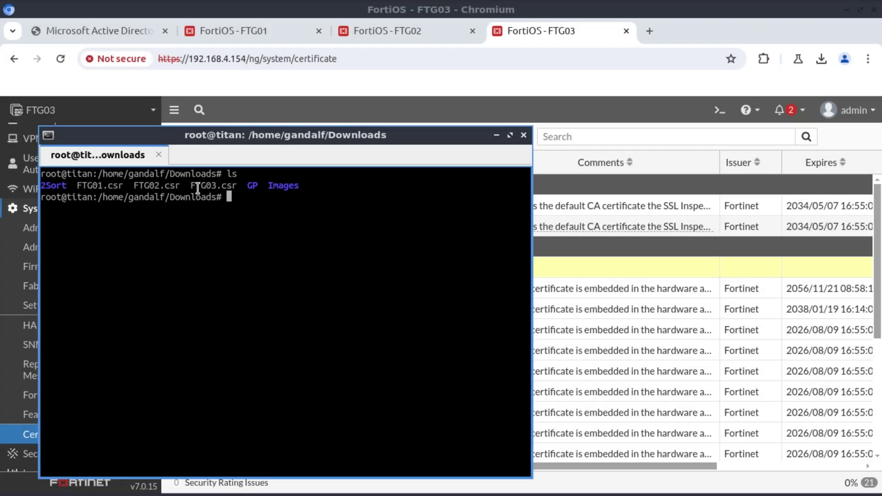
mouse_move(142, 254)
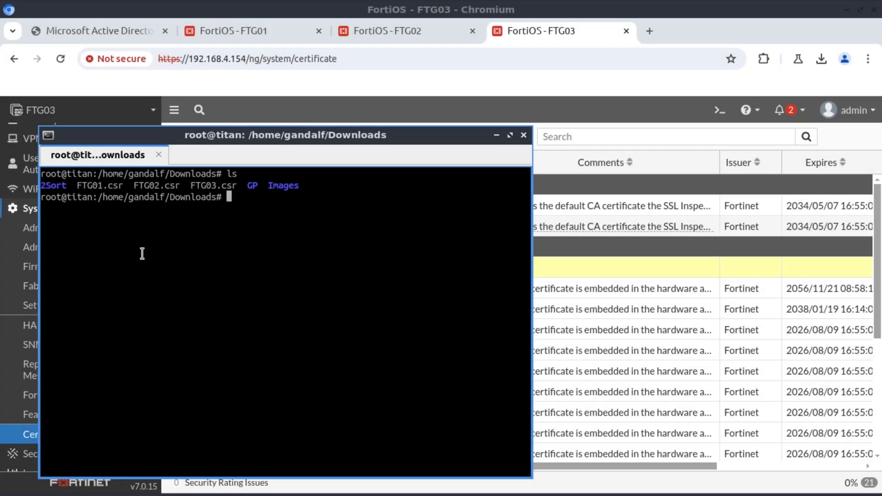
mouse_move(261, 273)
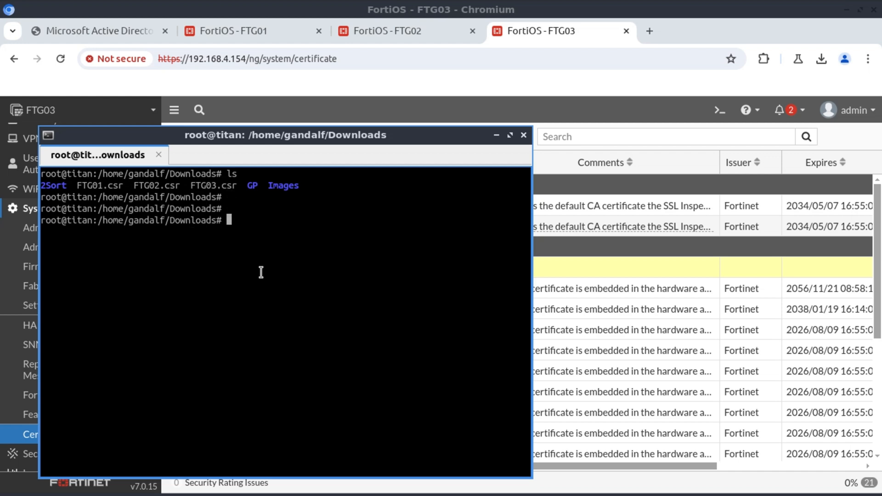
Step: Print the FTG01.csr request text in the terminal with cat
text(cat FTG01.csr)
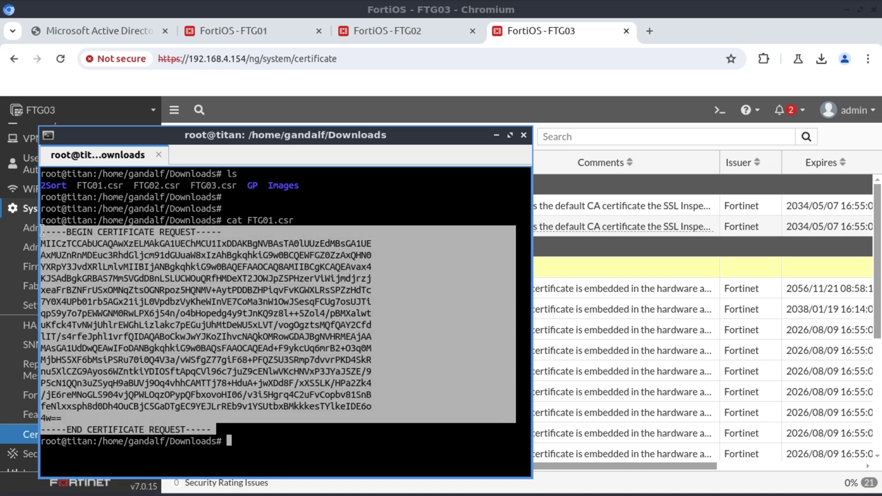
mouse_move(128, 38)
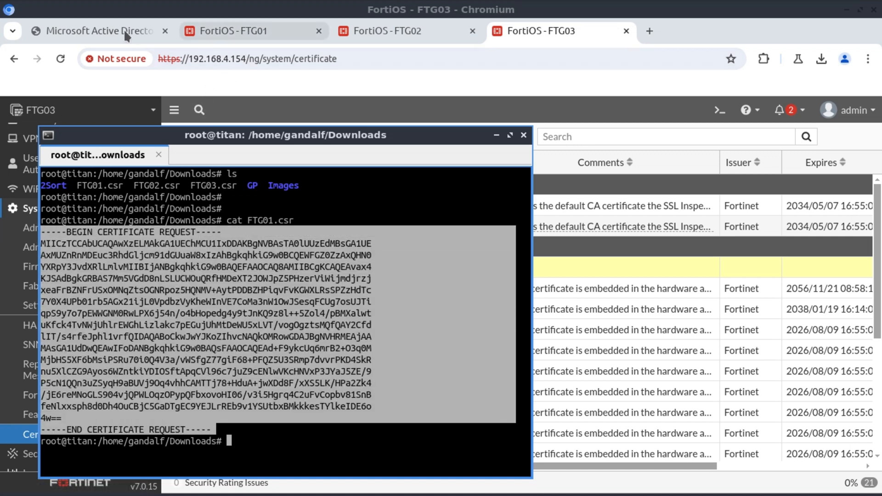
Step: Submit FTG01's CSR with the Web Server template and download the certificate Base 64
click(91, 30)
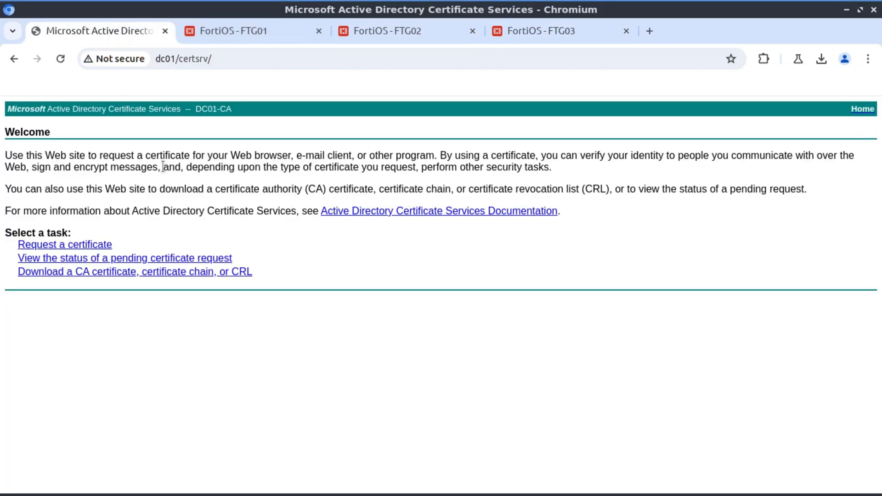
click(65, 245)
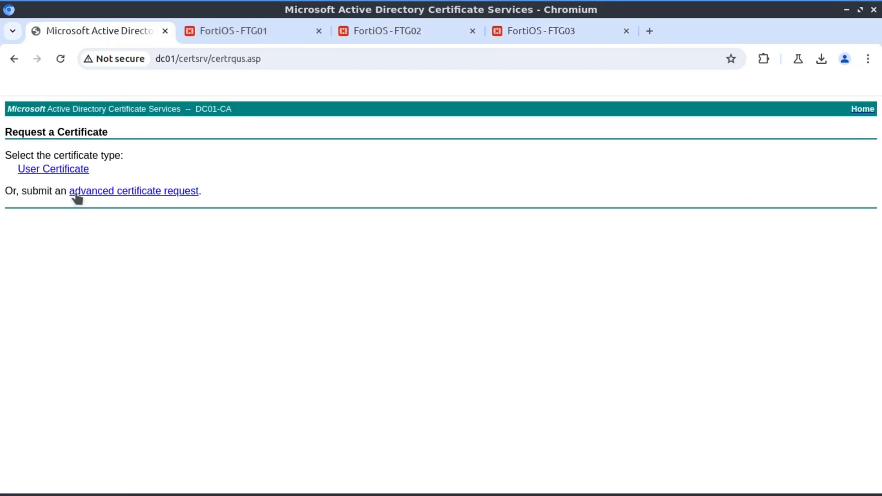
click(134, 191)
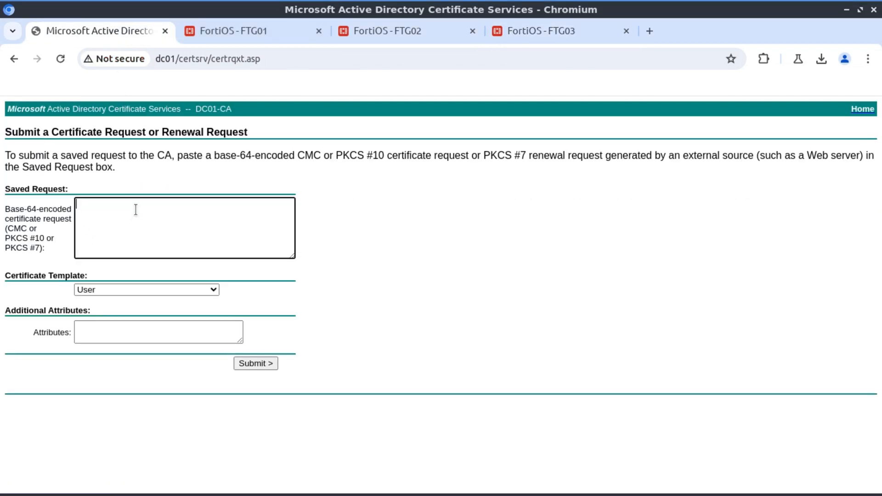
text(-----BEGIN CERTIFICATE REQUEST-----)
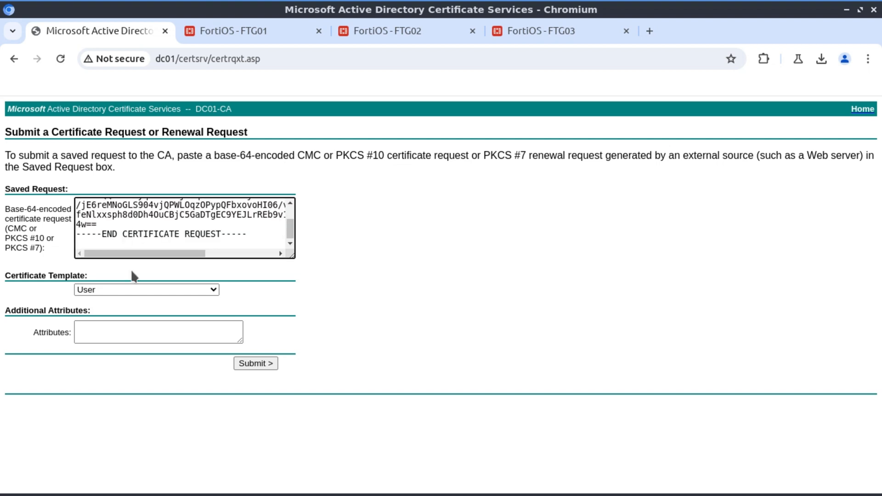
click(146, 290)
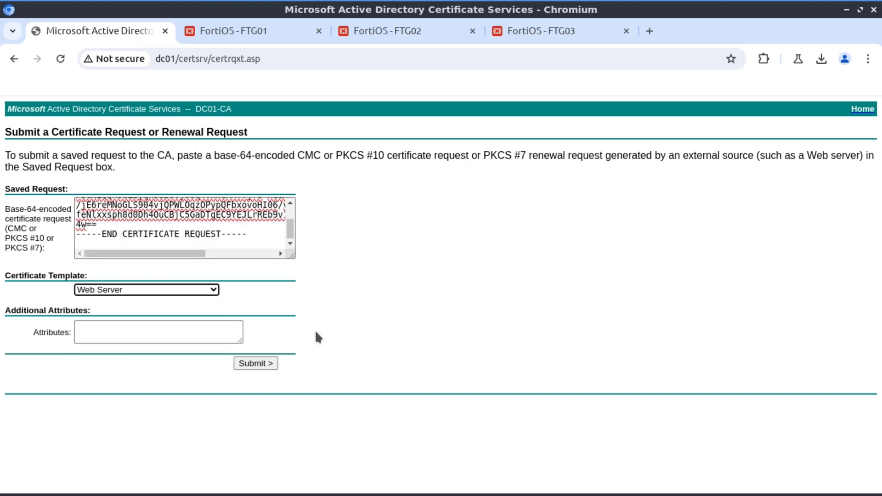
click(255, 363)
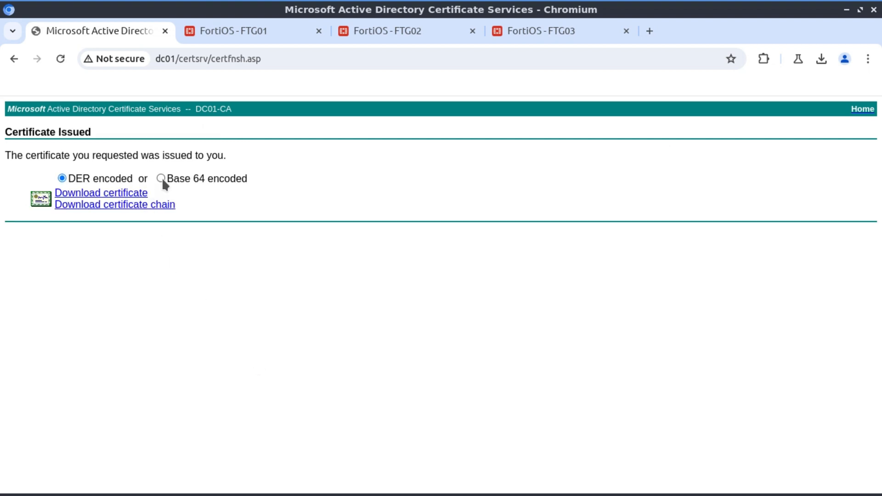
click(160, 178)
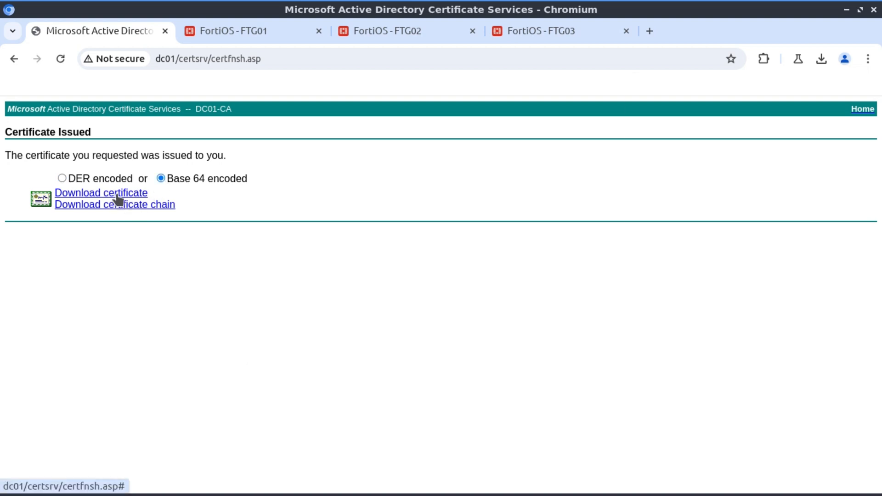
click(101, 193)
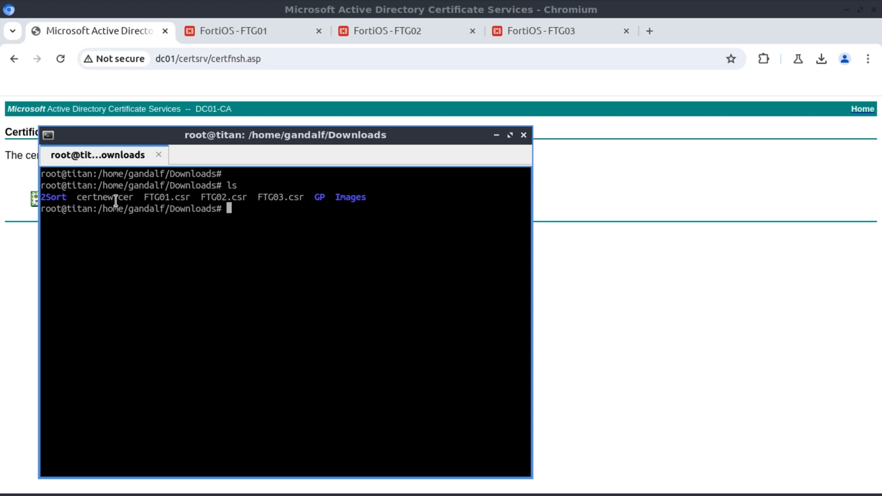
Step: Rename certnew.cer to ftg01.cer and display the FTG02.csr request
text(mv certnew.cer f)
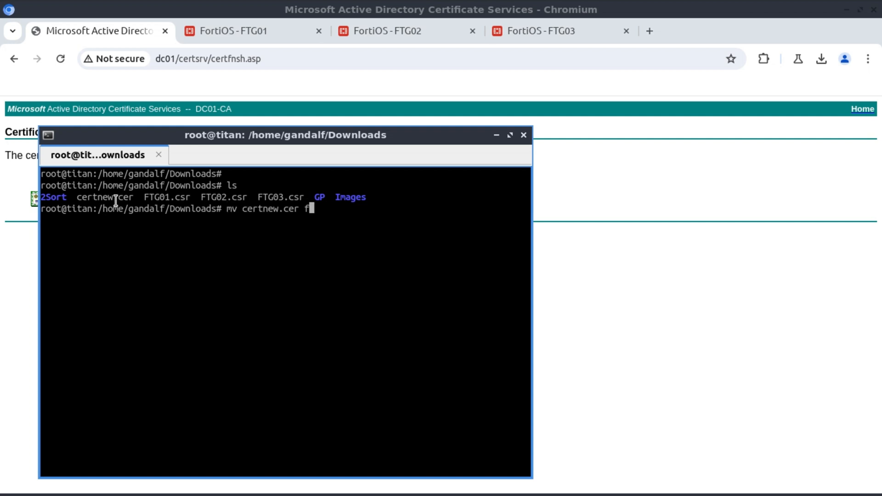
text(tg01.cer)
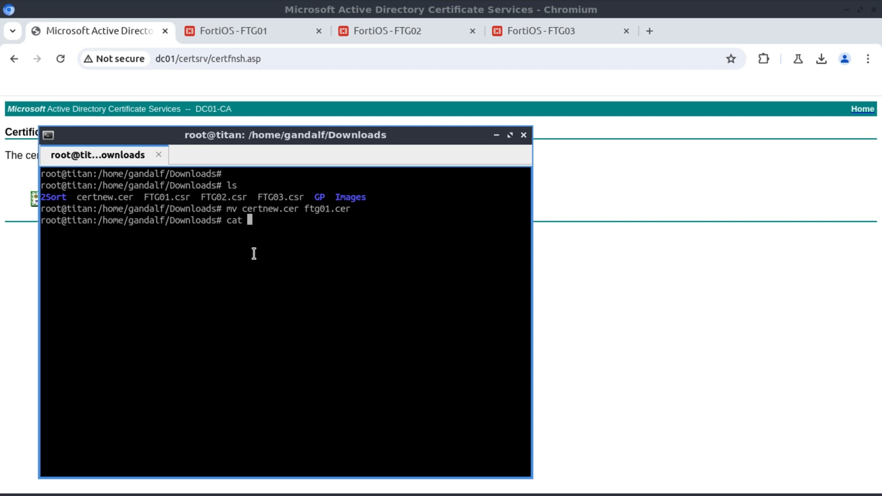
text(F)
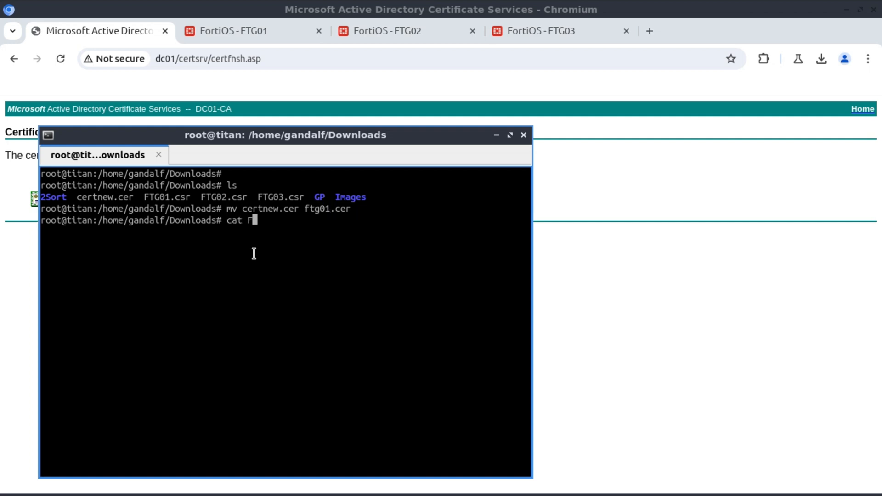
text(TG02.csr)
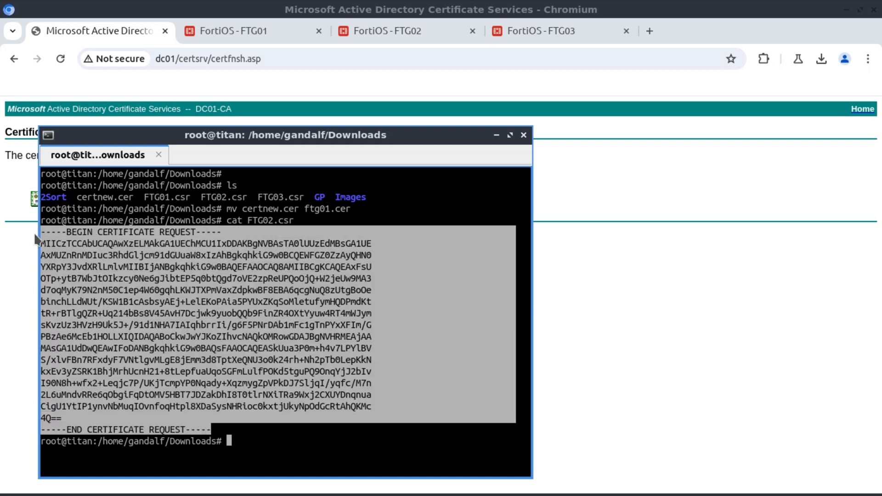
mouse_move(8, 170)
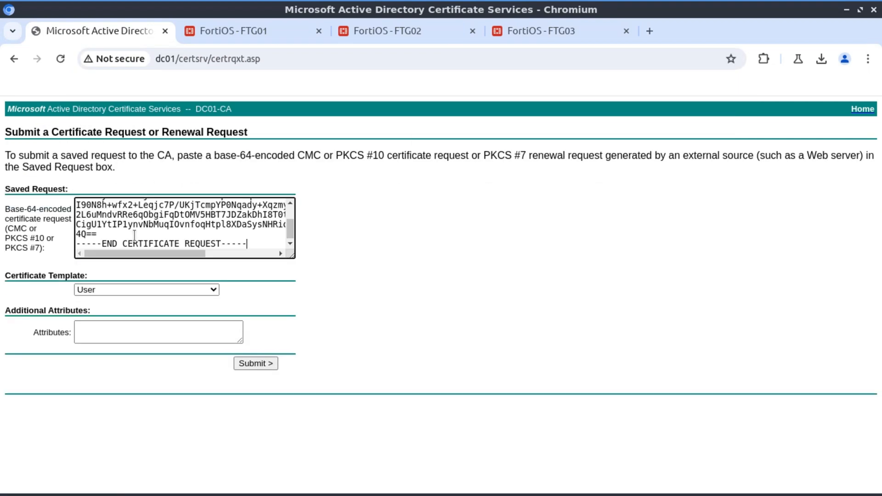
Step: Issue FTG02's Web Server certificate on the CA and download it
click(146, 289)
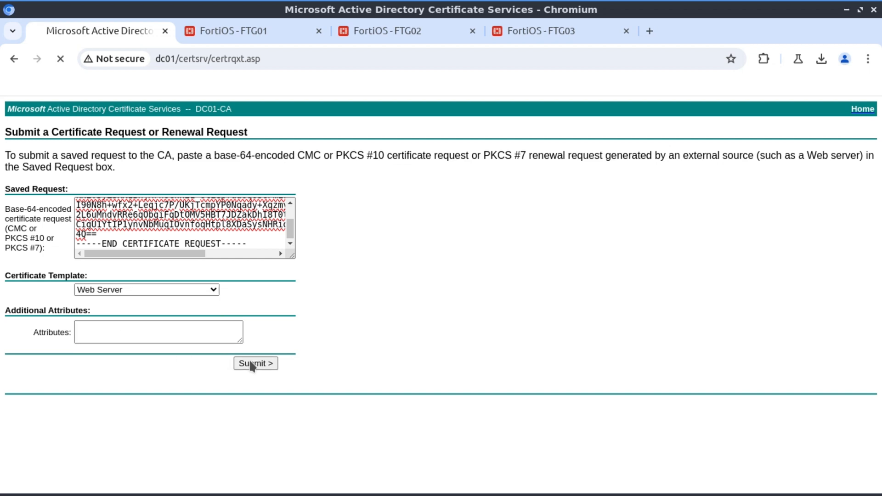
click(255, 364)
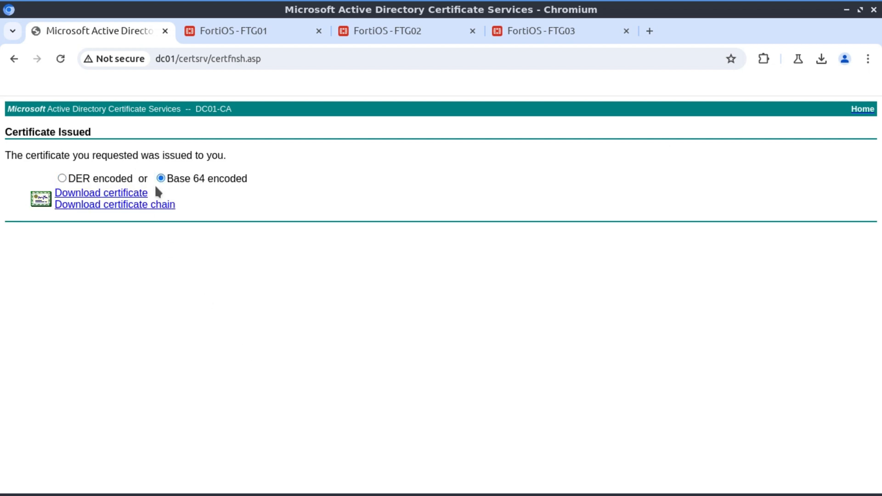
click(100, 192)
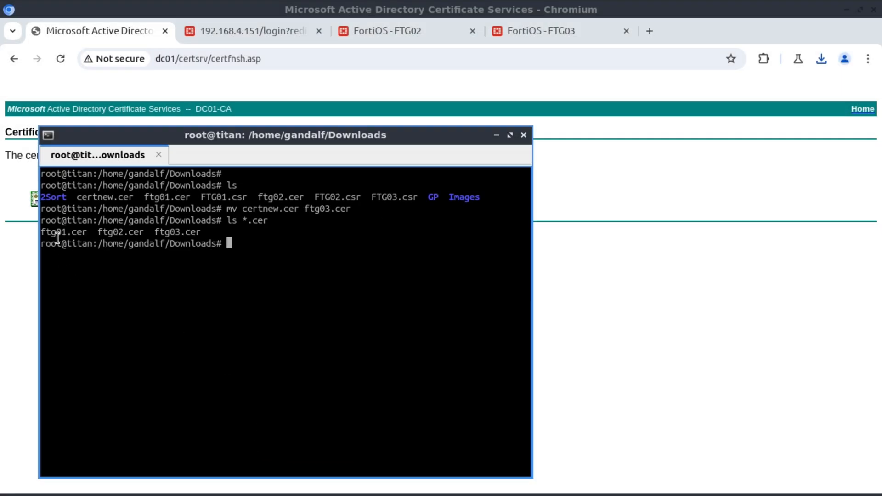
mouse_move(279, 248)
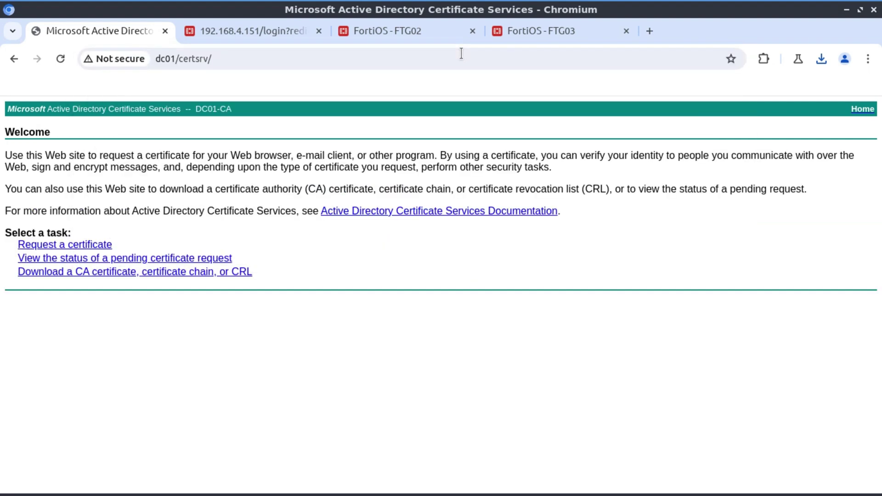
Step: Download the DC01-CA certificate in Base 64 and rename it DC01-CA.cer
click(135, 272)
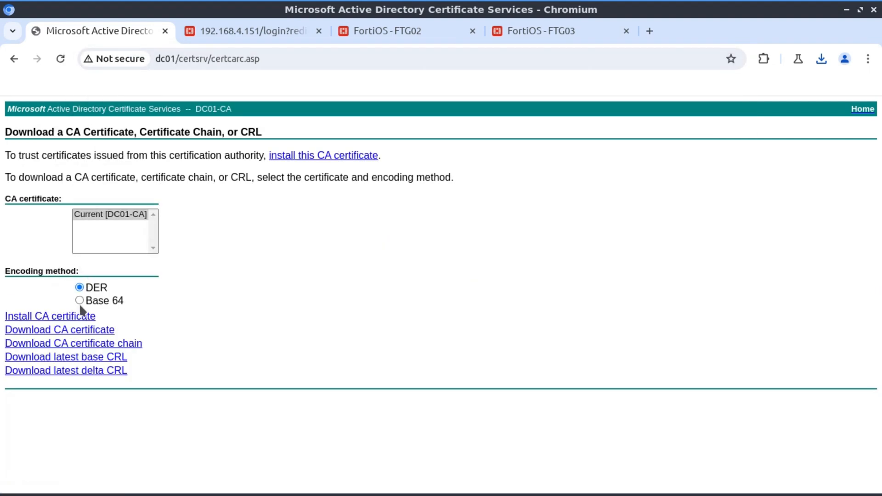
click(81, 300)
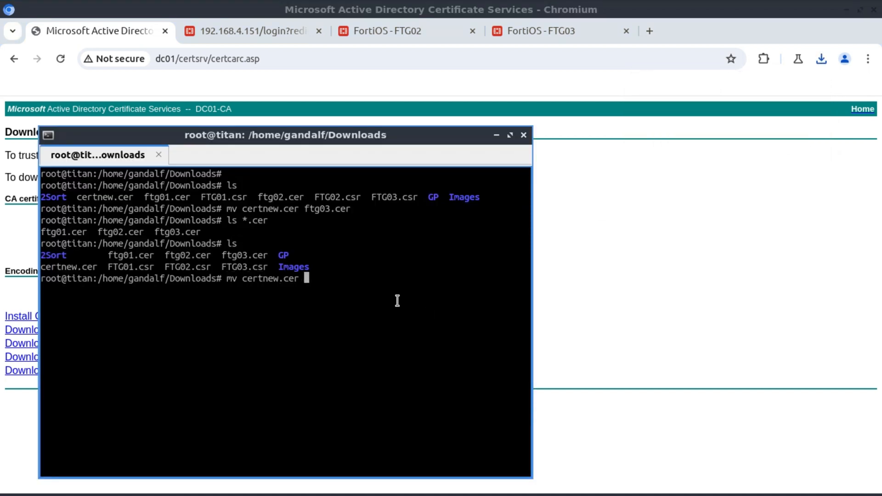
text(DC)
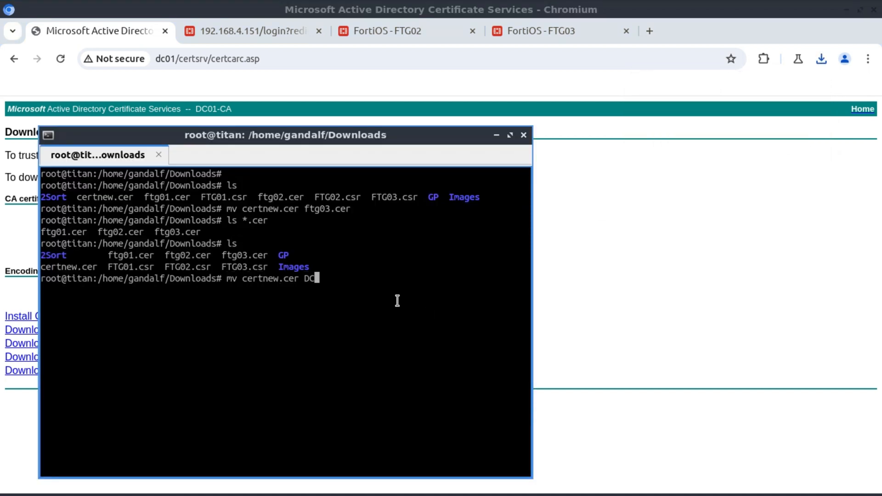
text(01-)
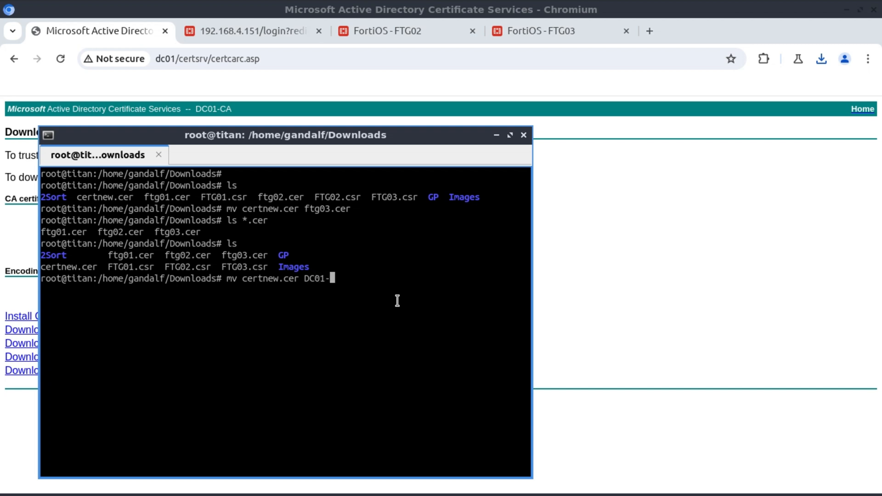
text(CA.c)
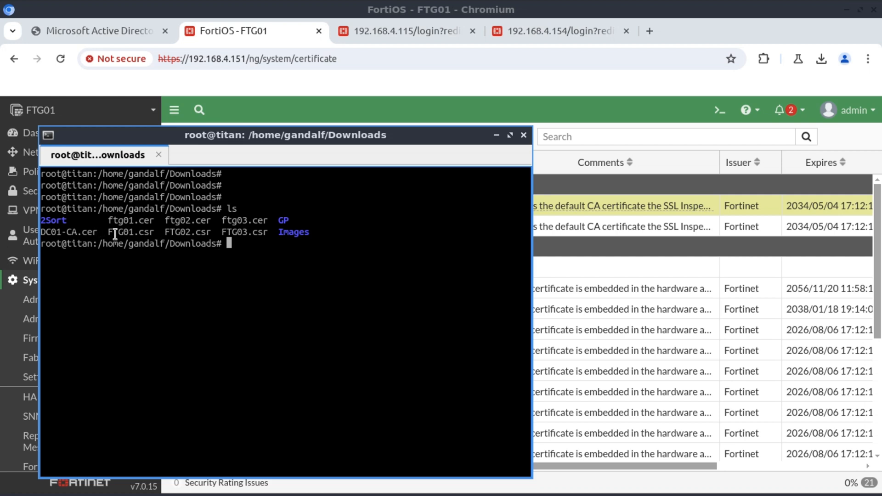
Step: Import DC01-CA.cer as a CA certificate on FTG01
click(524, 135)
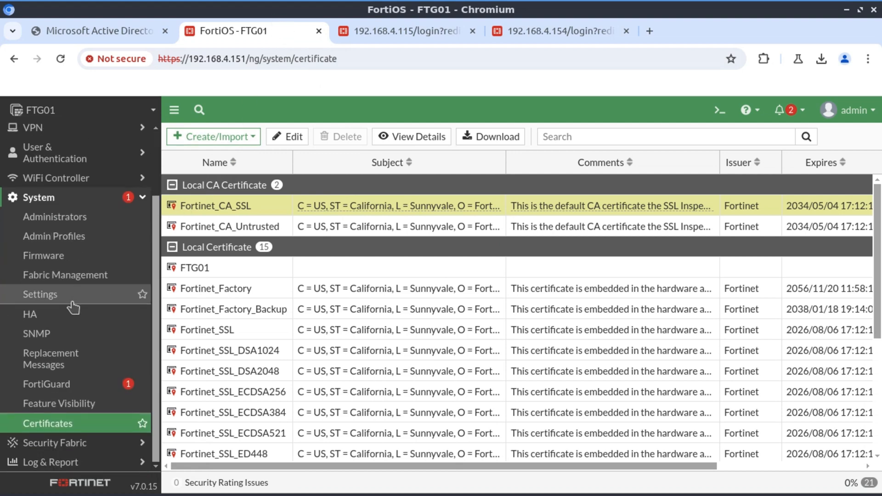
click(214, 136)
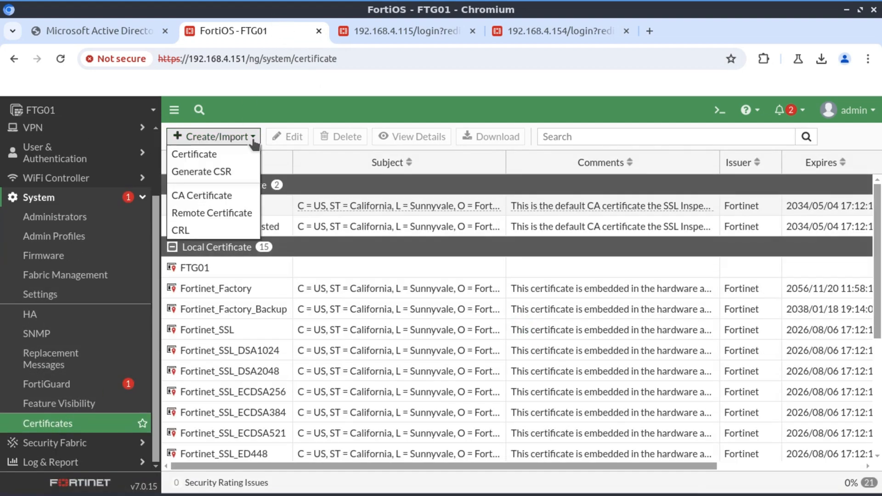
click(194, 154)
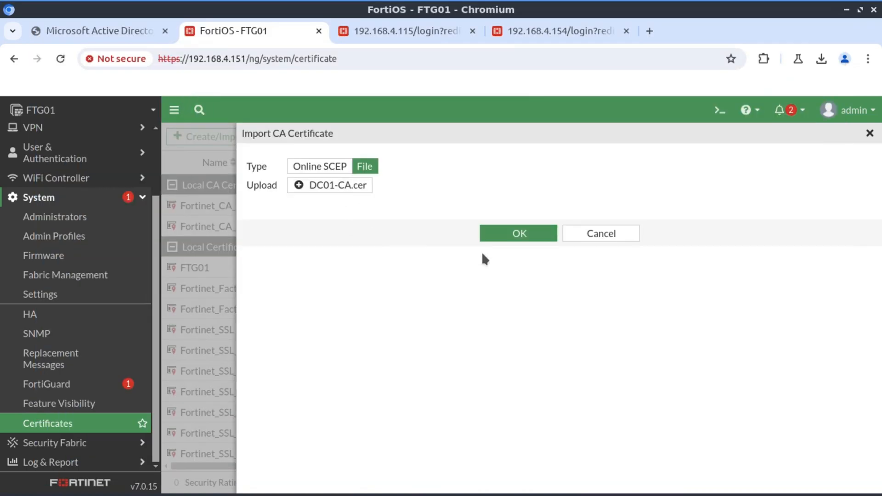
click(519, 233)
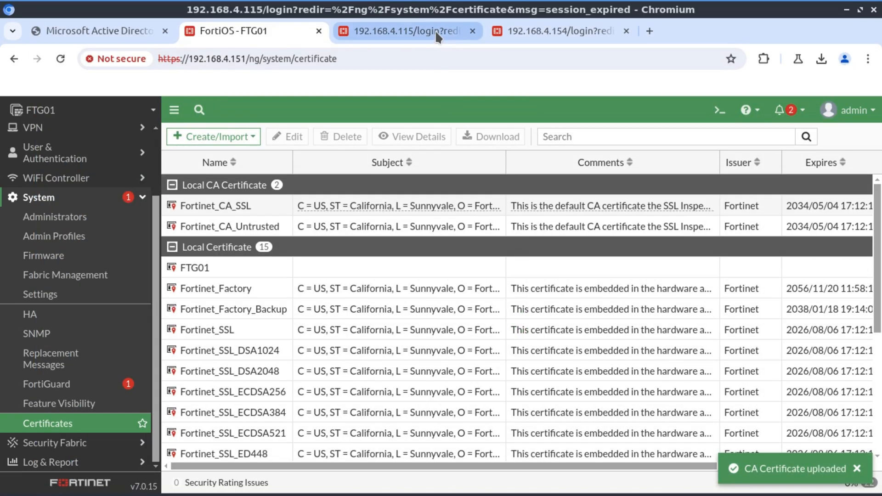
Step: Import the CA certificate on FTG02 and begin logging in to FTG03
click(214, 136)
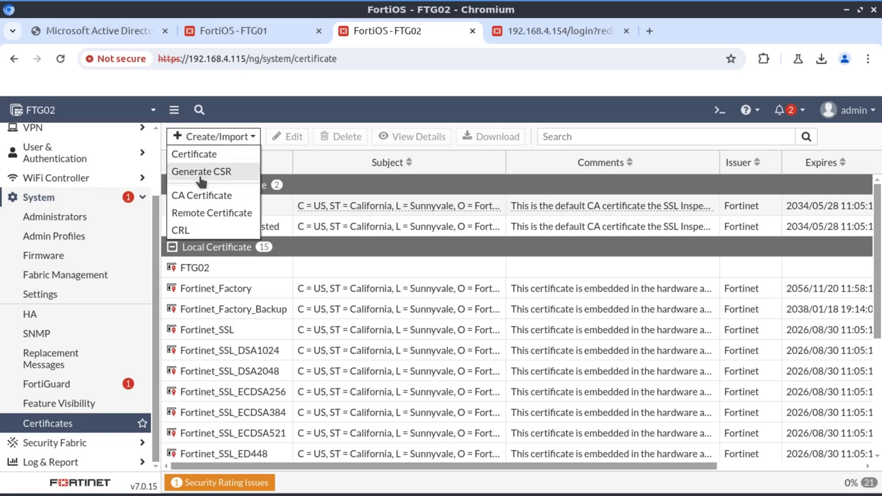
mouse_move(217, 181)
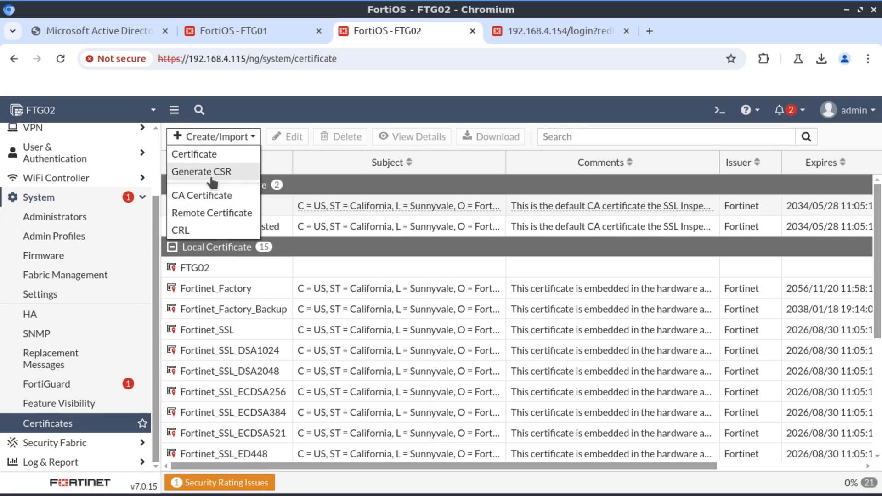
click(201, 196)
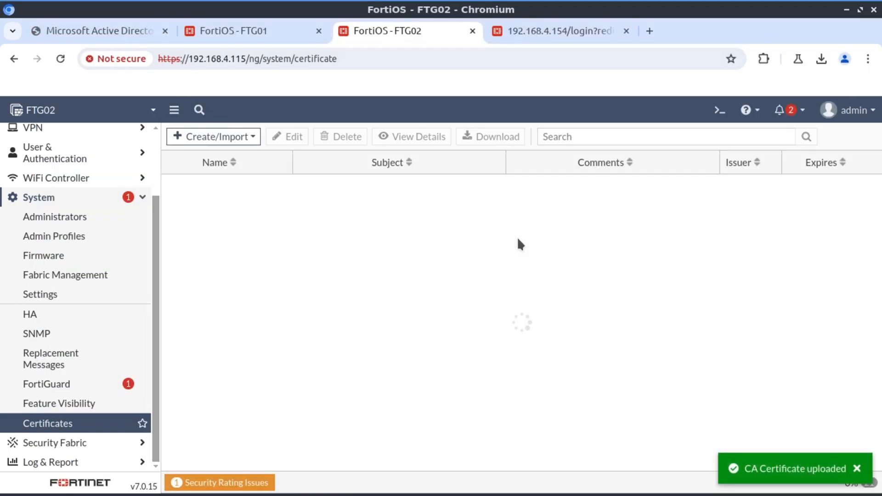
click(558, 31)
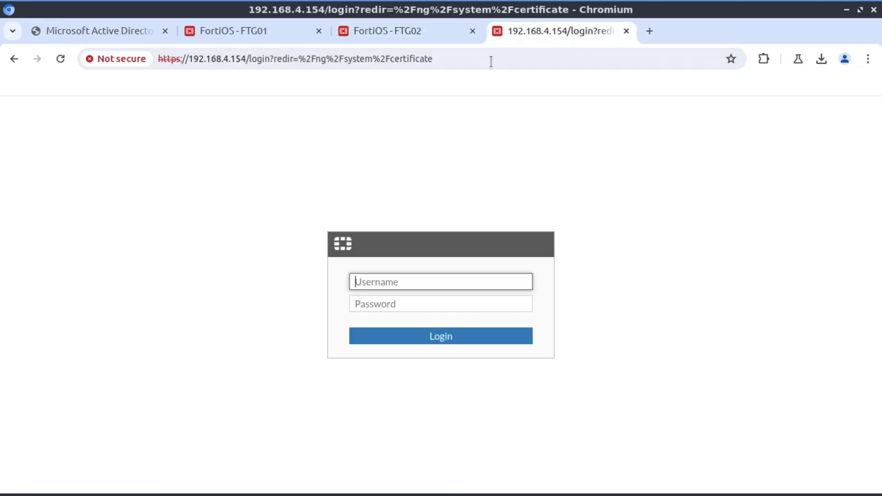
text(a)
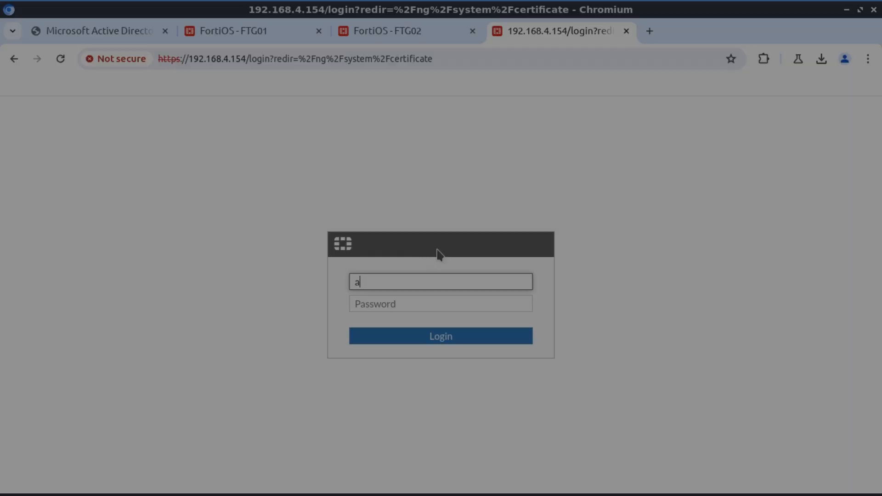
Step: In FTG01's CLI console, list CA certificates with 'sh vpn certificate ca'
click(440, 336)
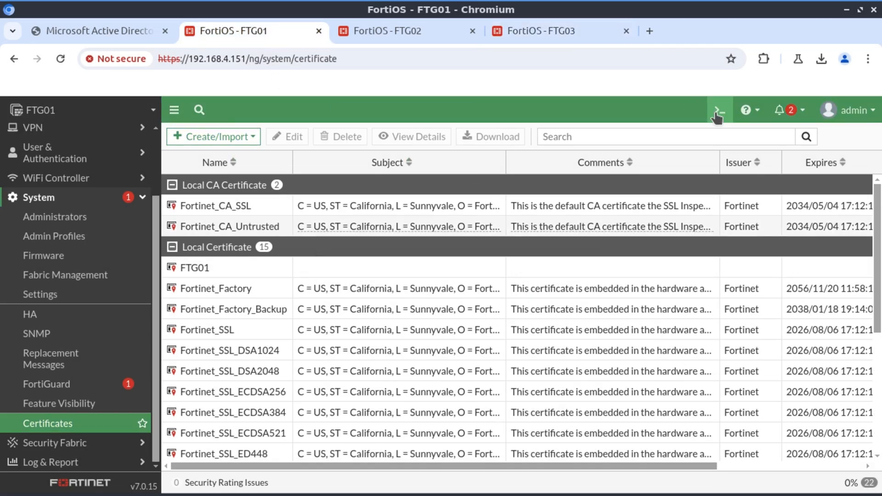
click(719, 110)
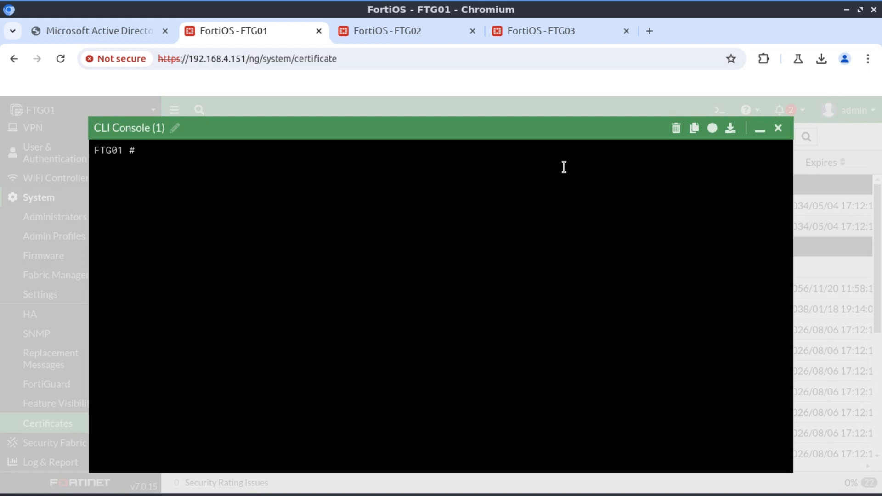
text(sh vpn certificate ca)
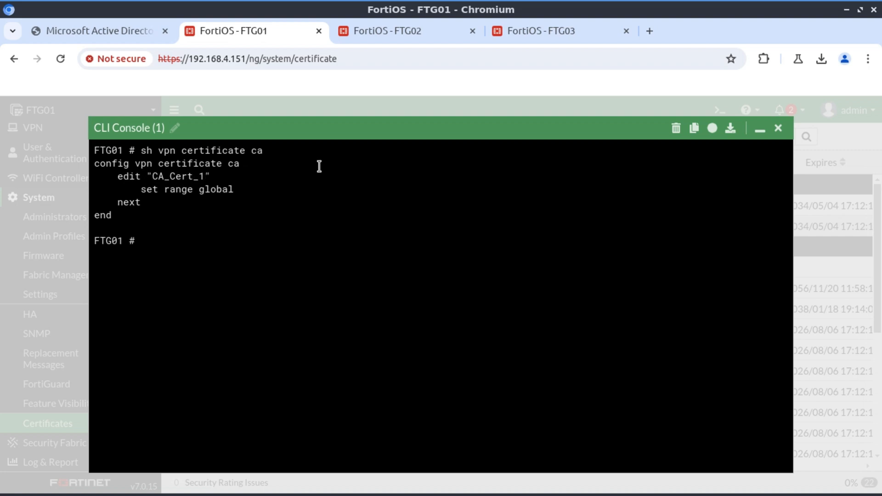
click(757, 128)
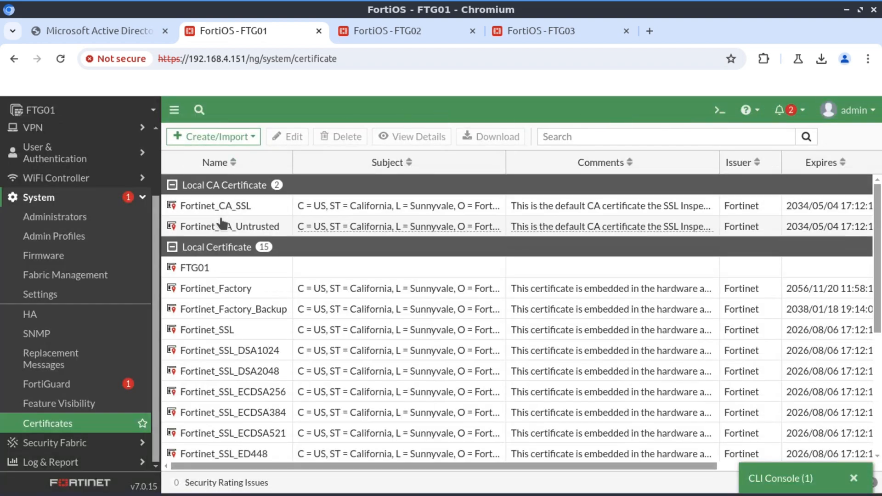
mouse_move(275, 304)
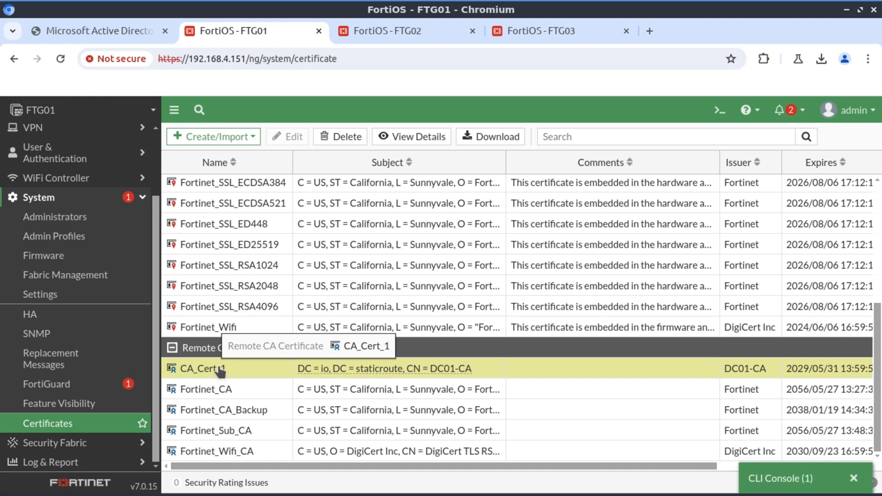
mouse_move(218, 375)
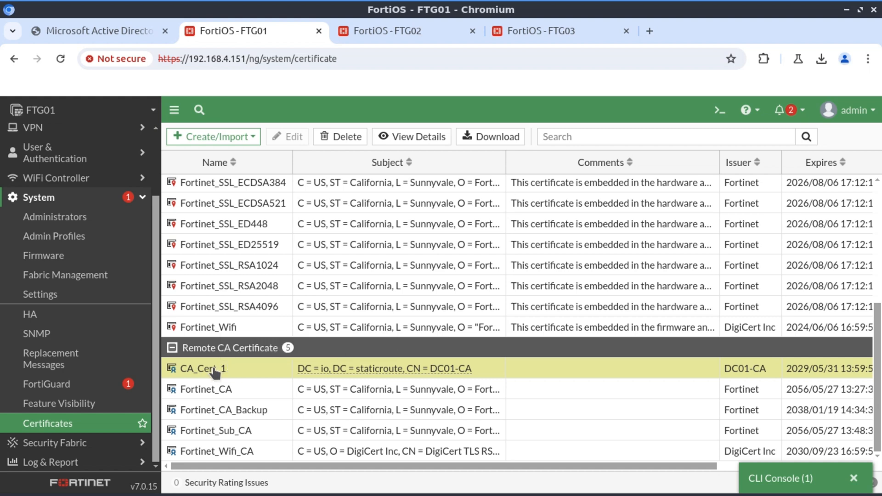
Step: Rename CA_Cert_1 to DC01 under 'config vpn certificate ca'
click(783, 478)
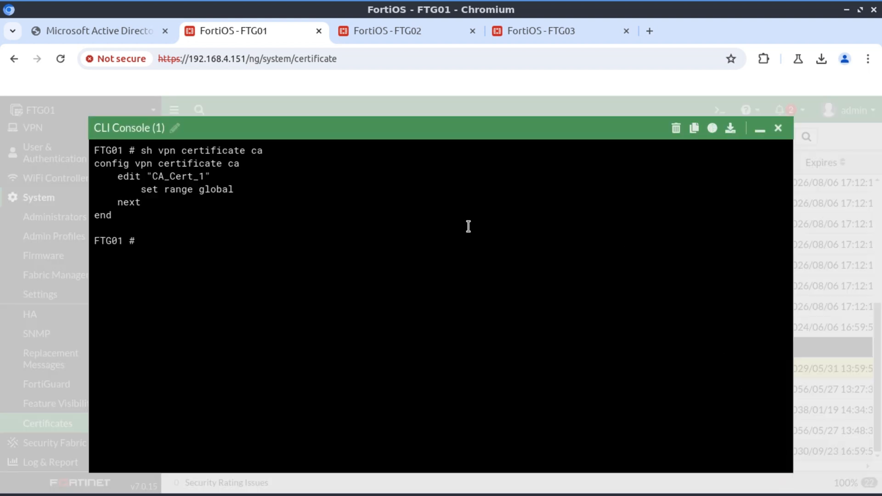
text(config)
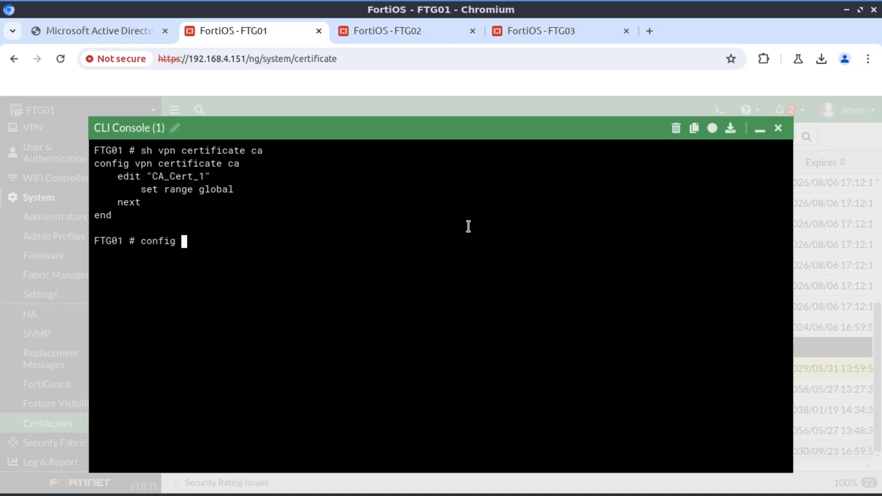
text(vpn)
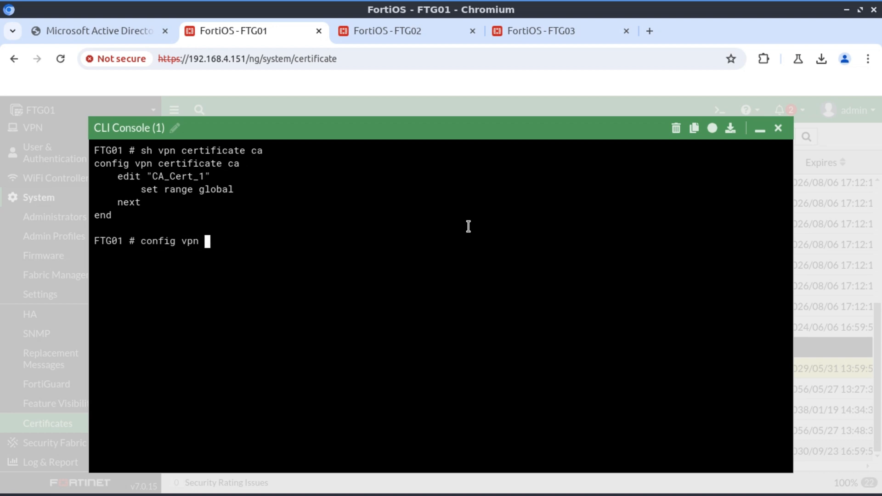
text(certificate)
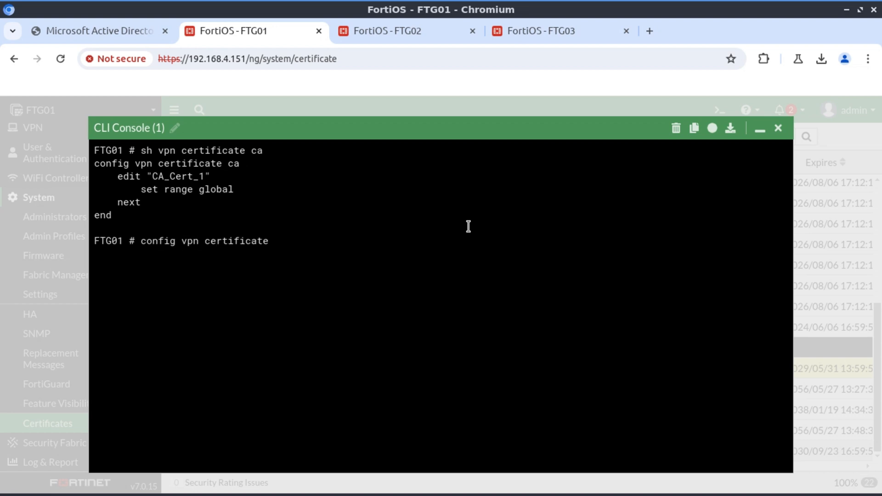
text(ca)
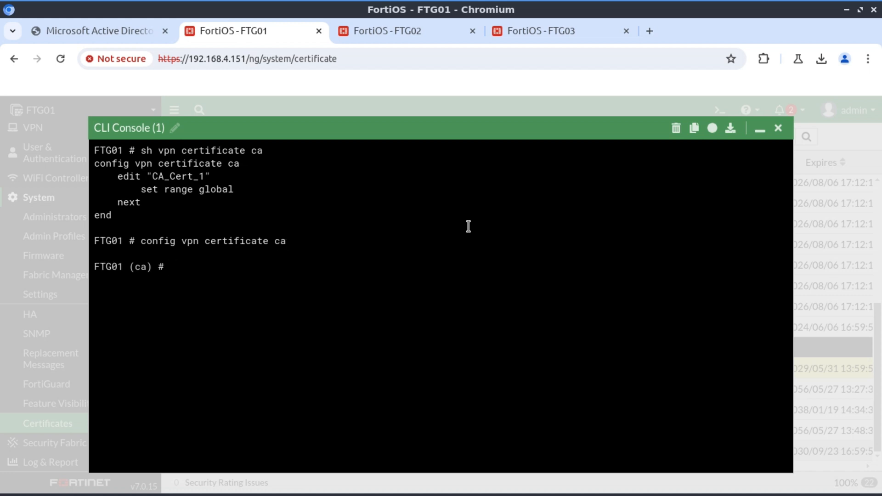
text(sh)
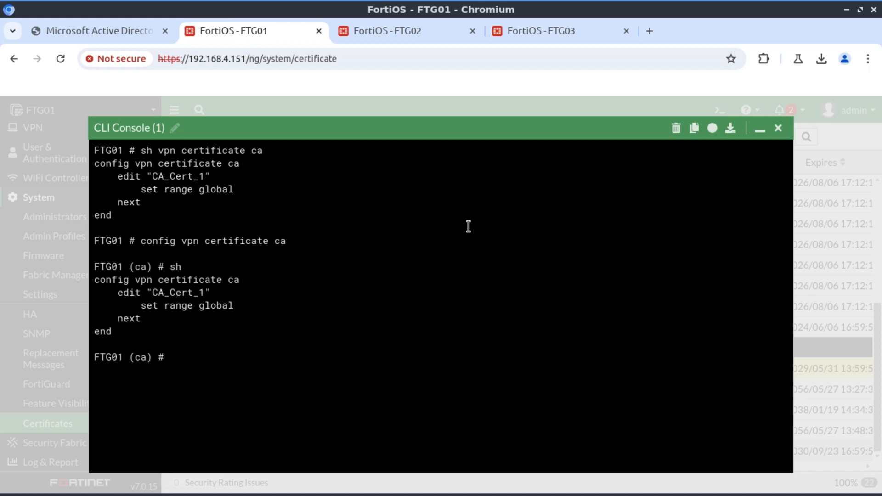
text(rena)
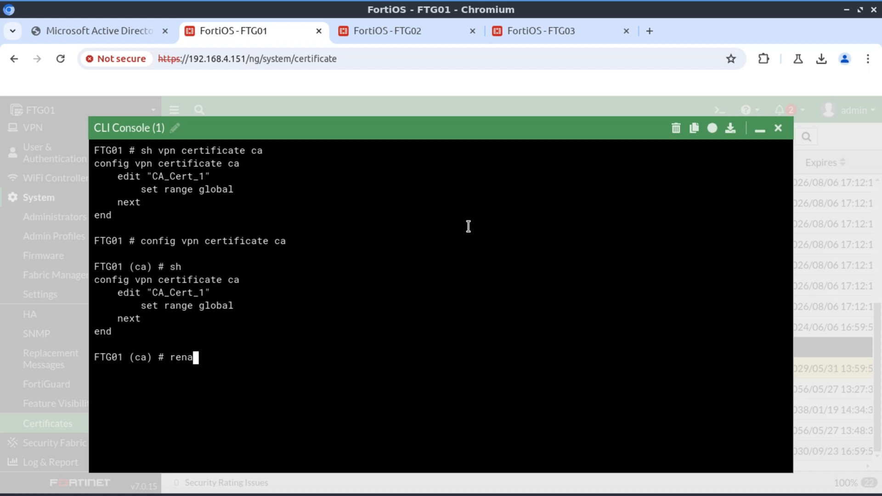
text(me CA_Cert_1)
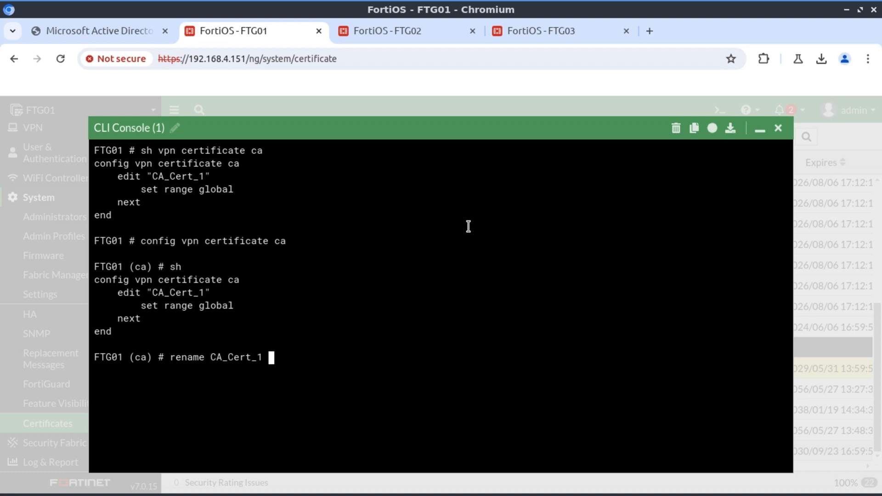
text(DC01)
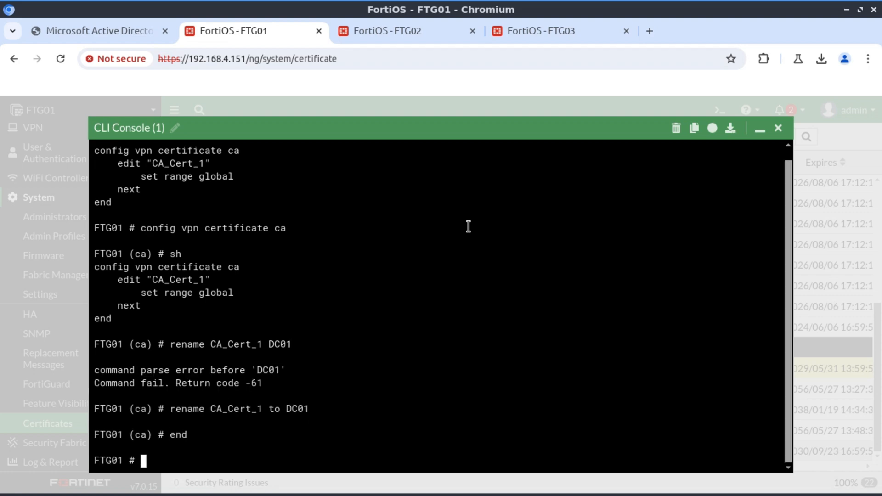
click(388, 30)
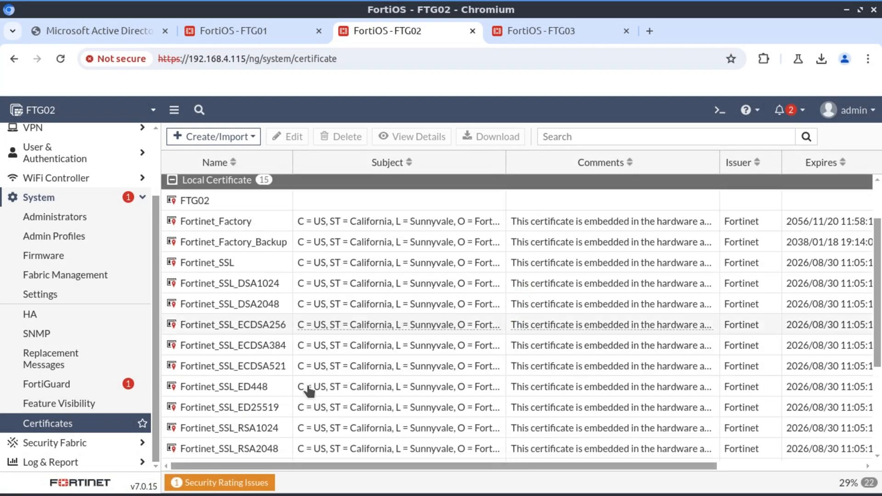
Step: Rename CA certificate CA_Cert_1 to DC01 in the FTG02 and FTG03 CLI consoles
scroll(down, 3)
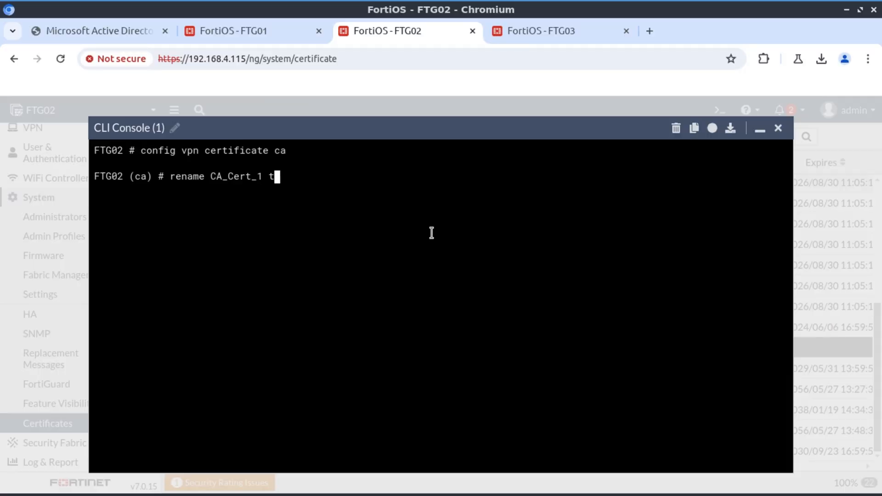
text(o DC01)
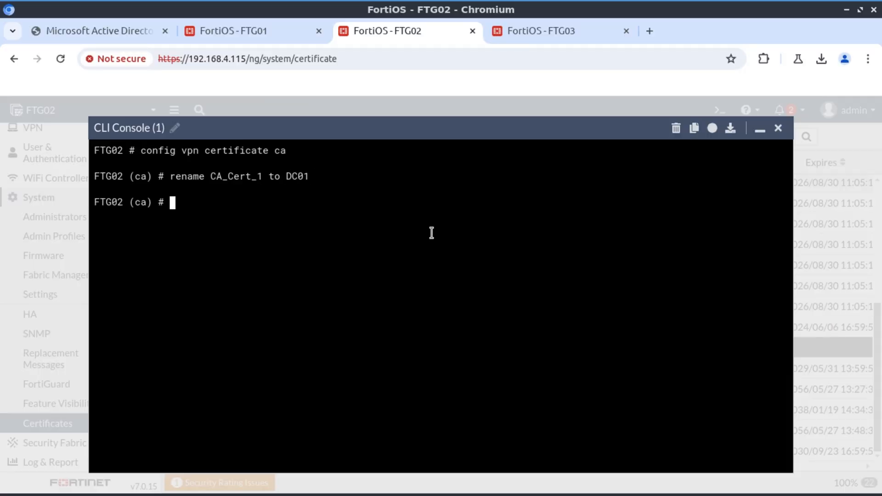
text(end)
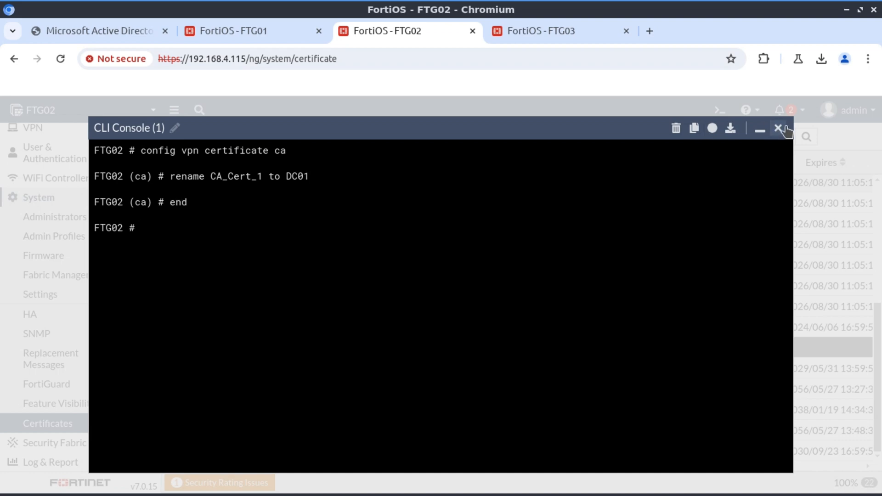
click(548, 31)
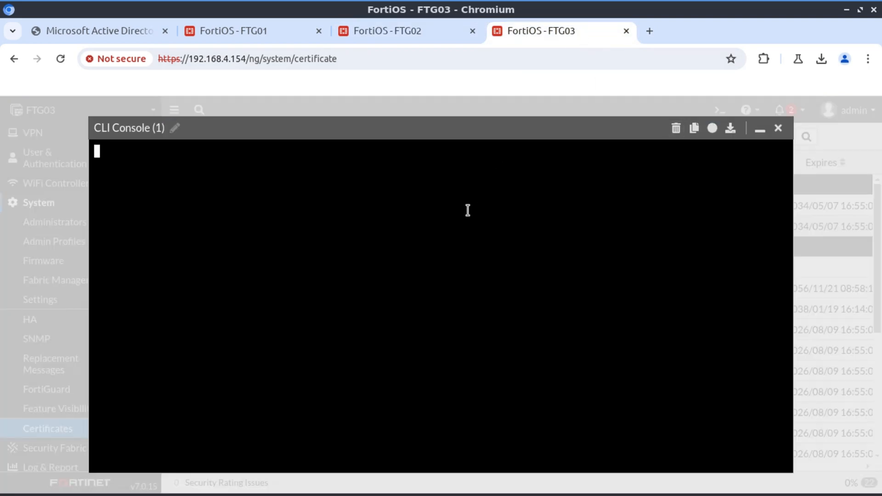
text(config)
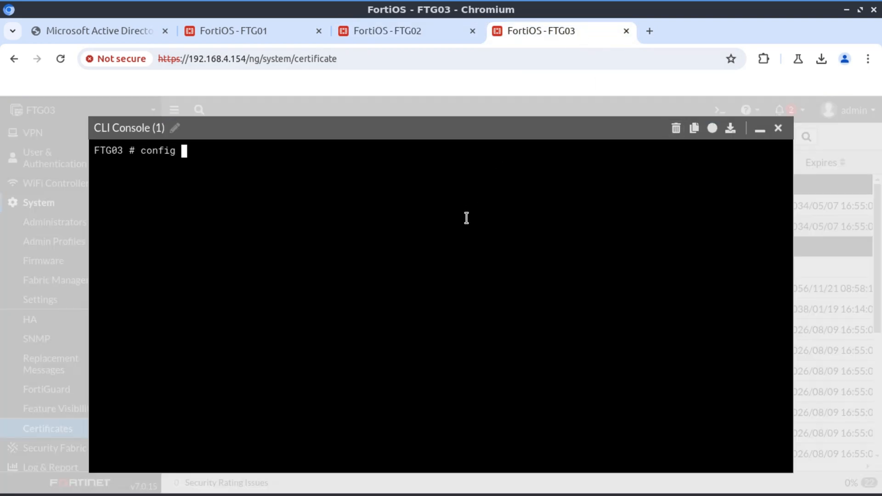
text(vpn ip)
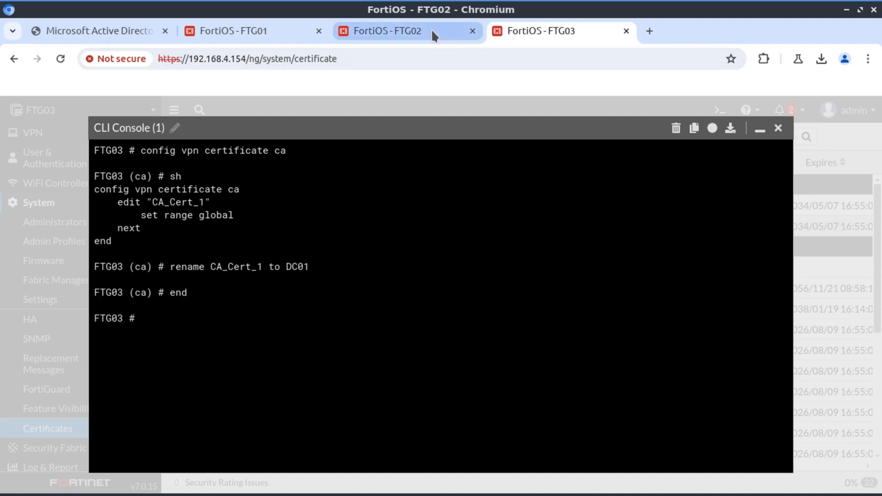
click(234, 30)
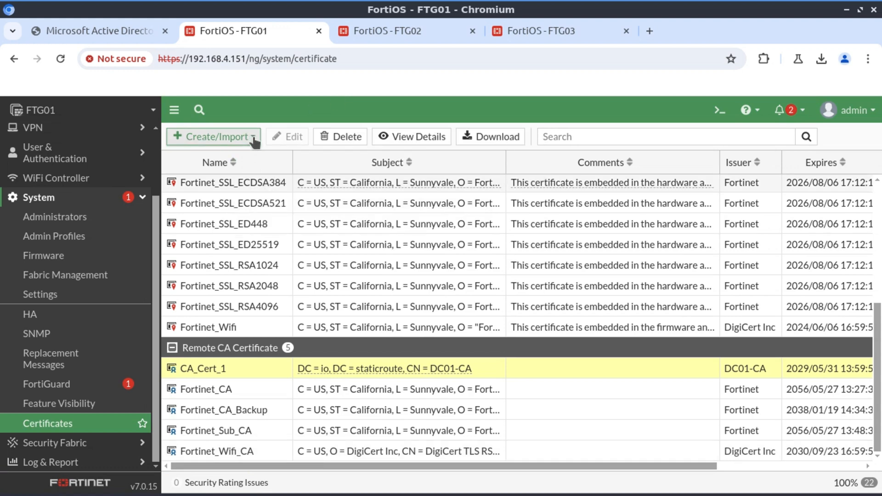
Step: Import ftg01.cer from Downloads as FTG01's local certificate
click(213, 136)
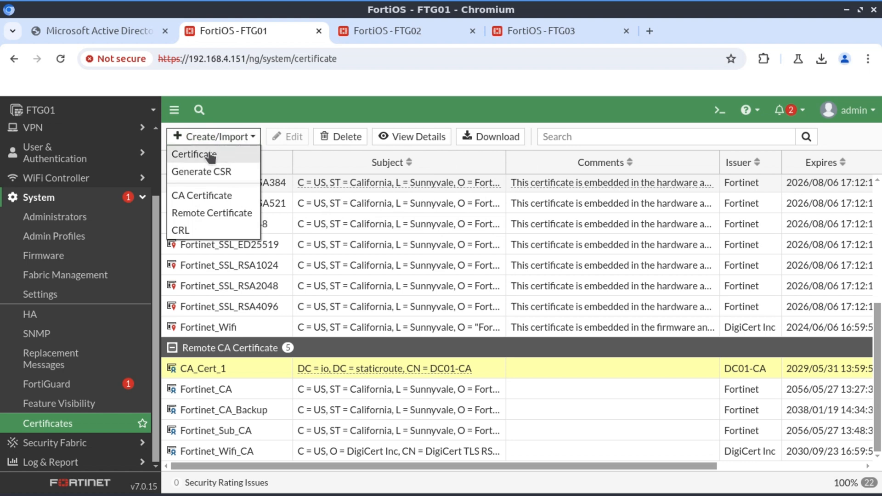
click(194, 154)
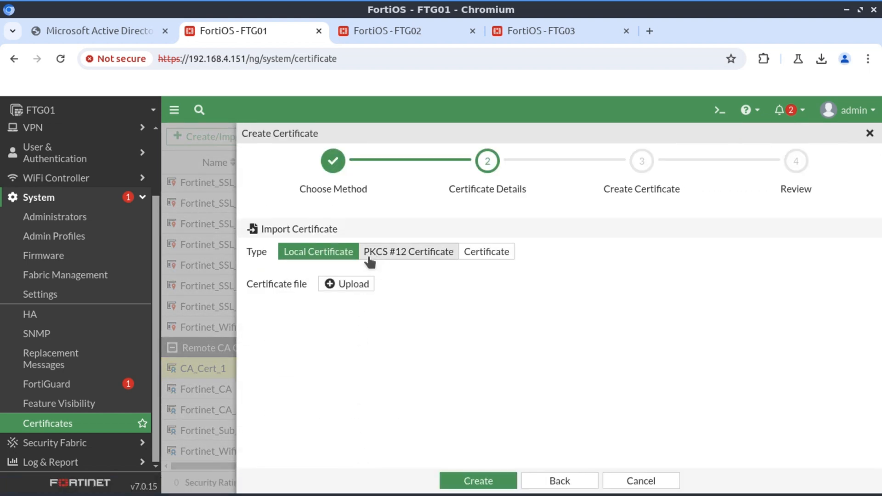
click(346, 284)
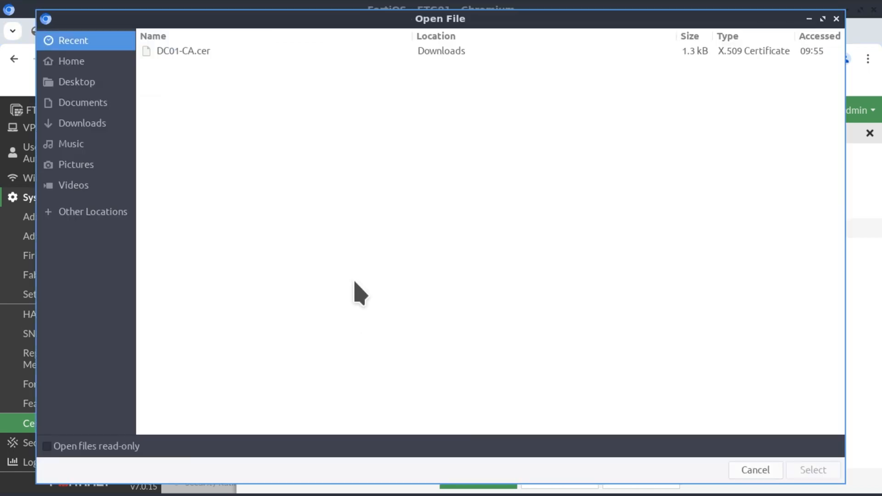
click(82, 123)
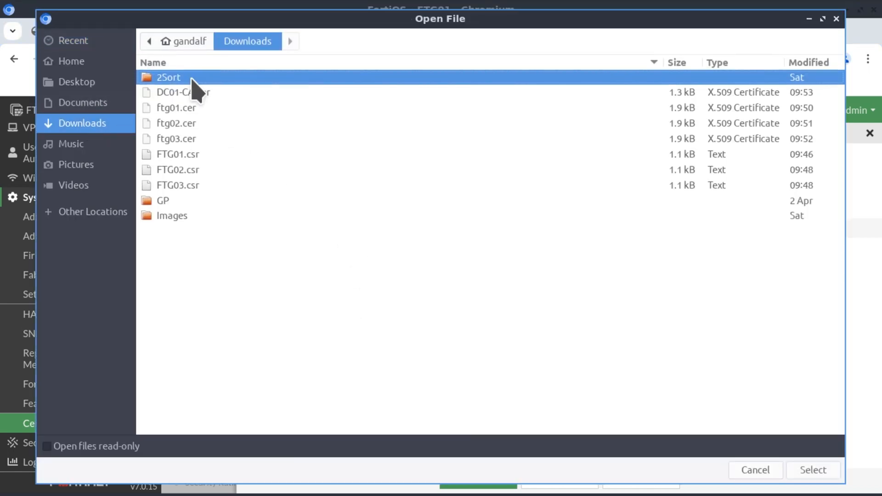
mouse_move(192, 124)
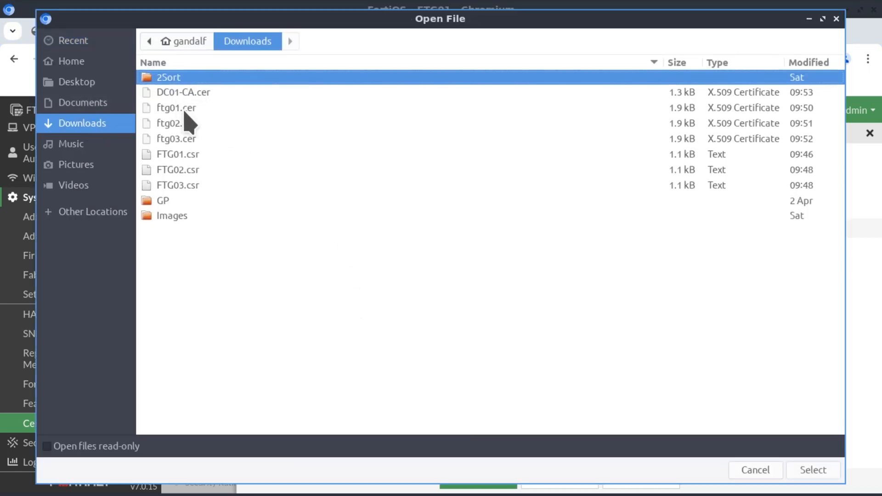
double_click(176, 108)
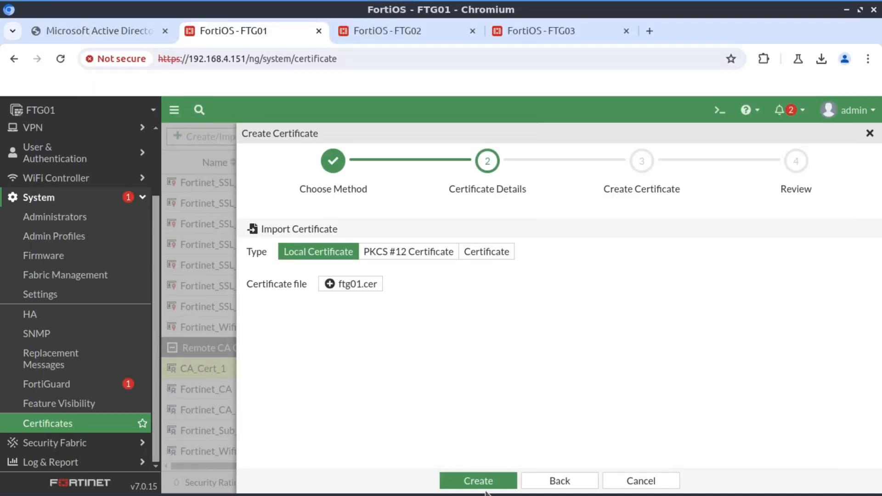
click(478, 494)
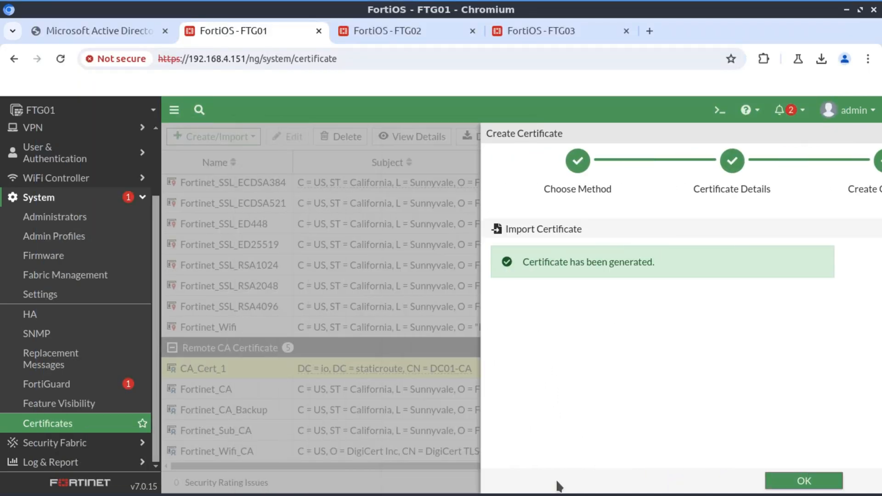
Step: Import FTG02's signed certificate file as a local certificate on FTG02
click(395, 32)
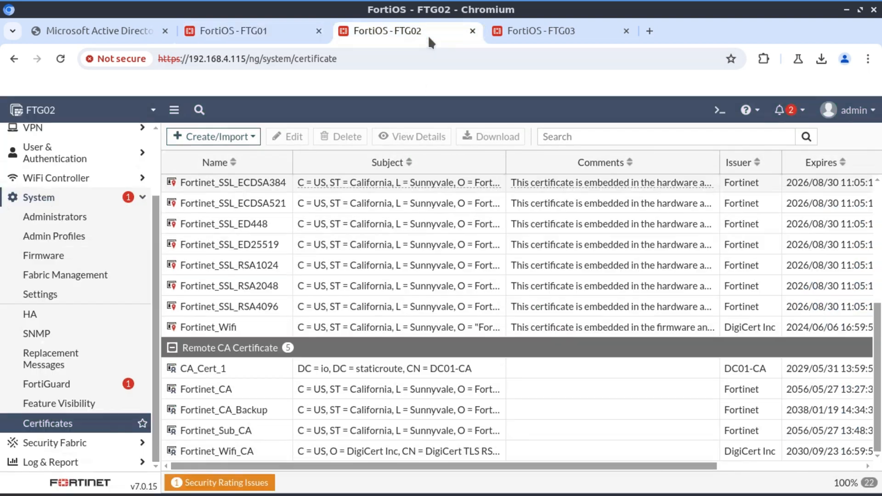
mouse_move(251, 173)
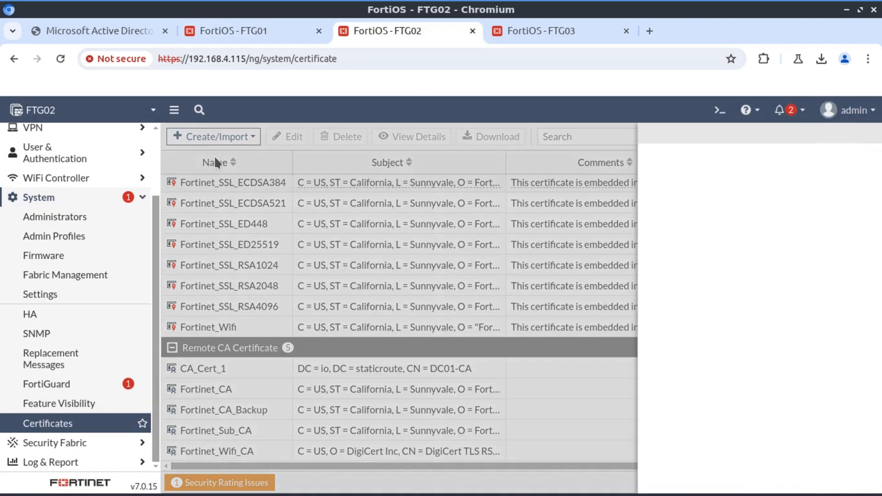
click(212, 137)
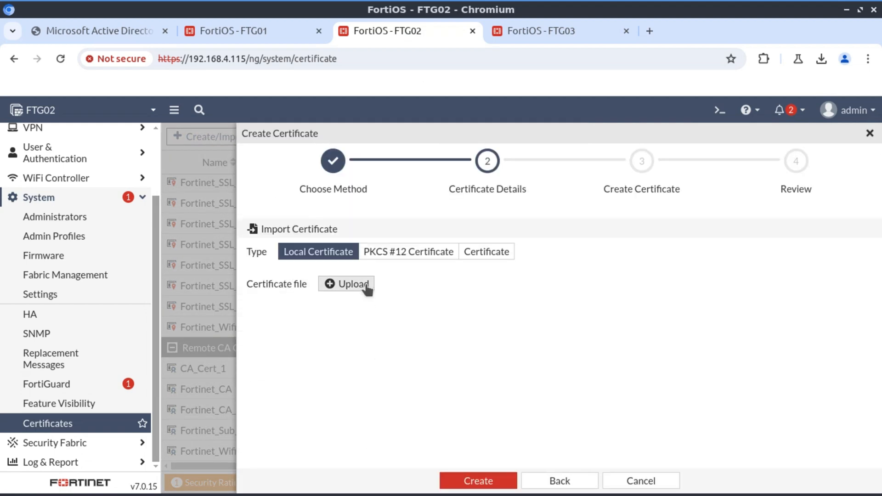
click(346, 284)
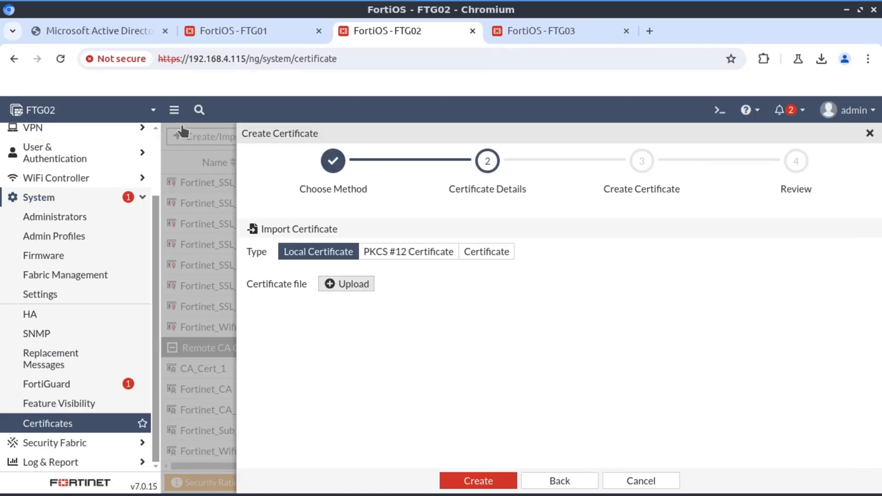
click(478, 493)
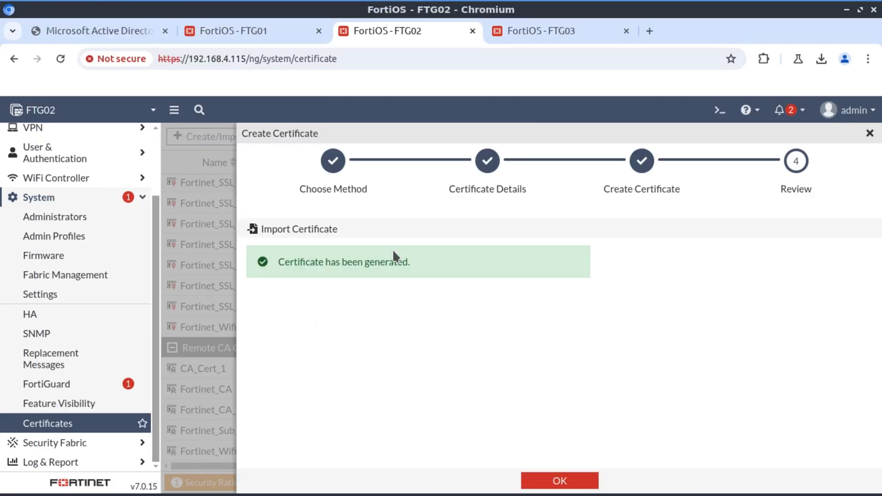
click(553, 31)
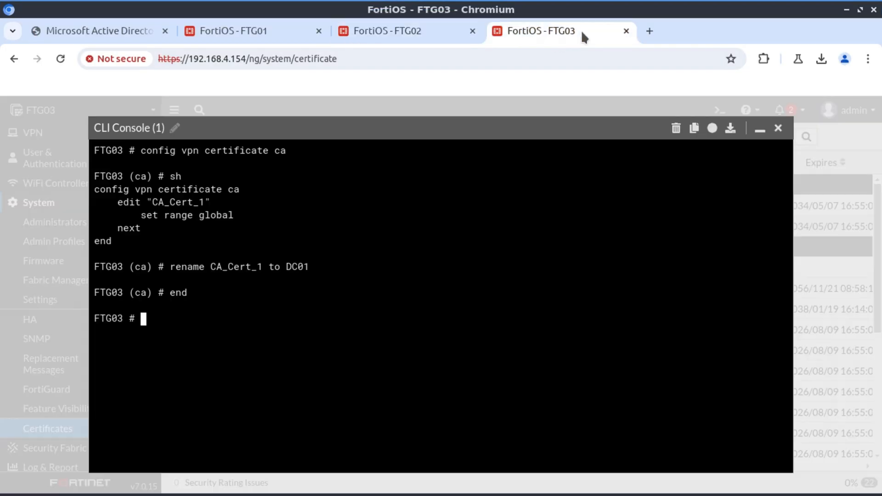
click(228, 31)
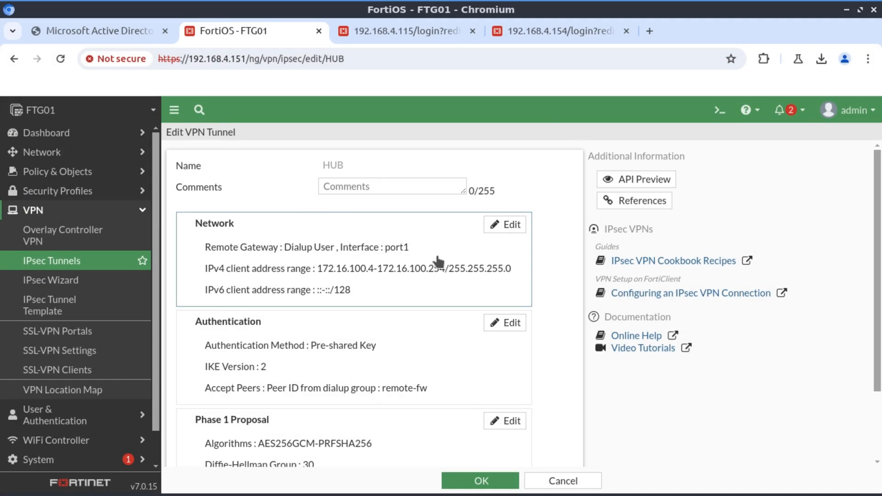
Step: Set the HUB tunnel's authentication to Signature using the FTG01 certificate
scroll(down, 3)
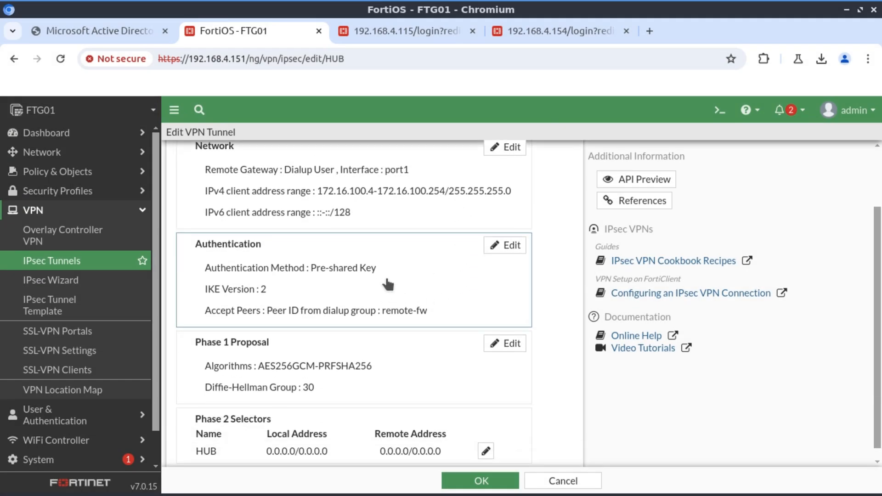
click(505, 245)
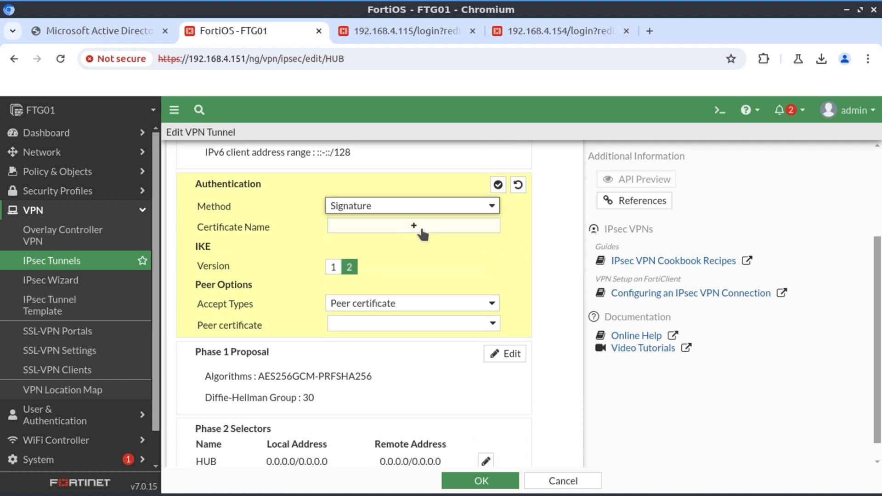
click(413, 226)
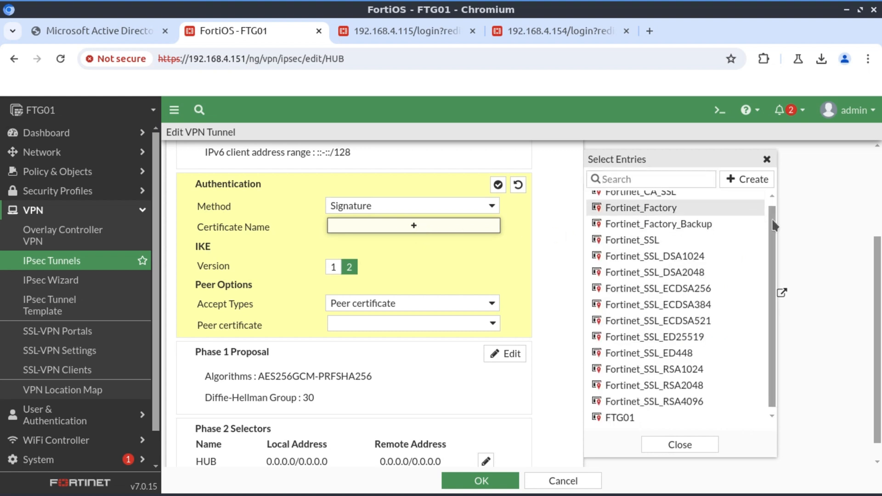
click(618, 418)
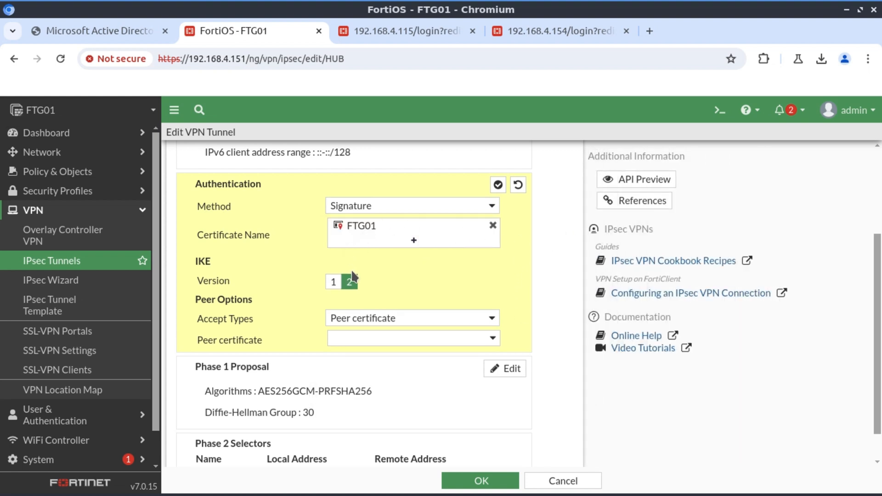
scroll(down, 3)
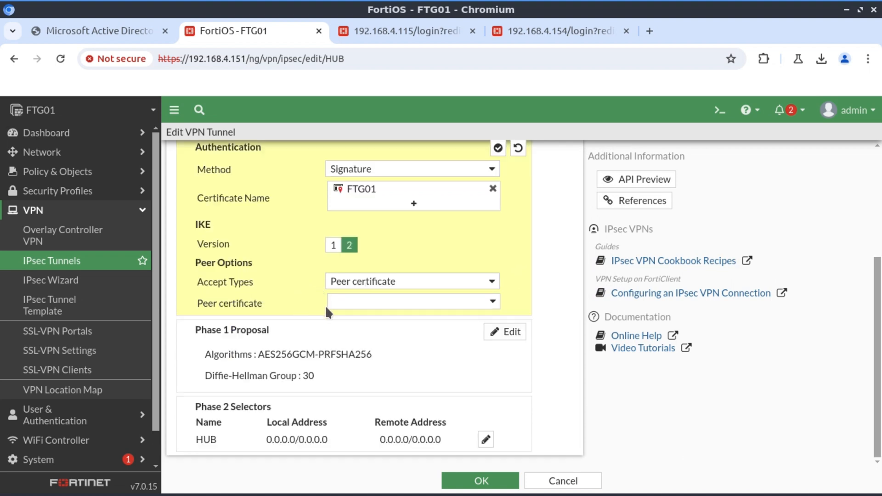
click(413, 301)
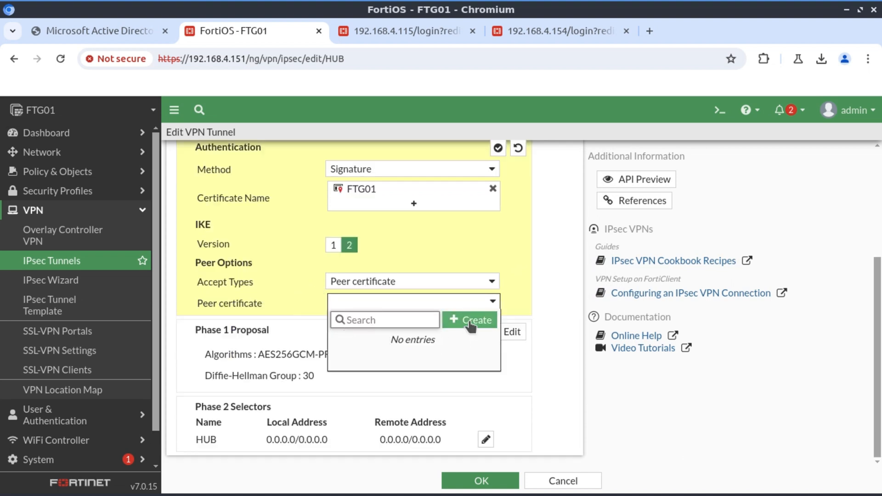
Step: Create PKI user sr-users with CA DC01 and save it as HUB's peer certificate
click(470, 319)
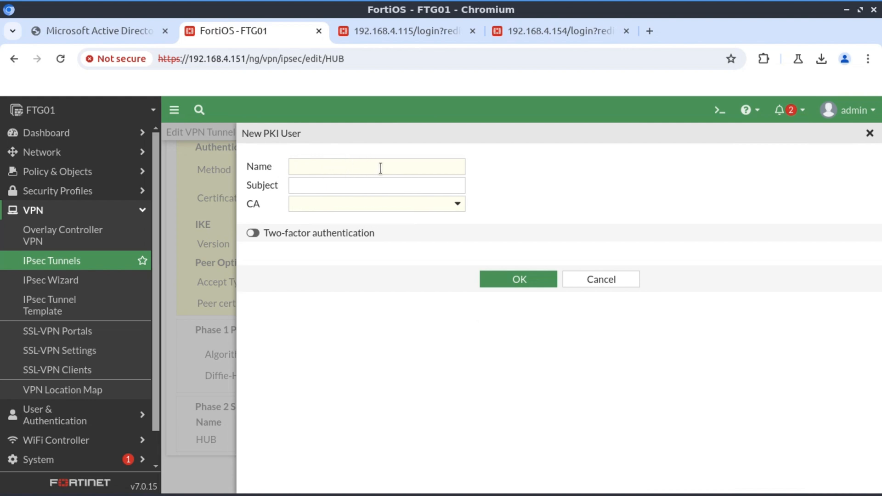
click(376, 167)
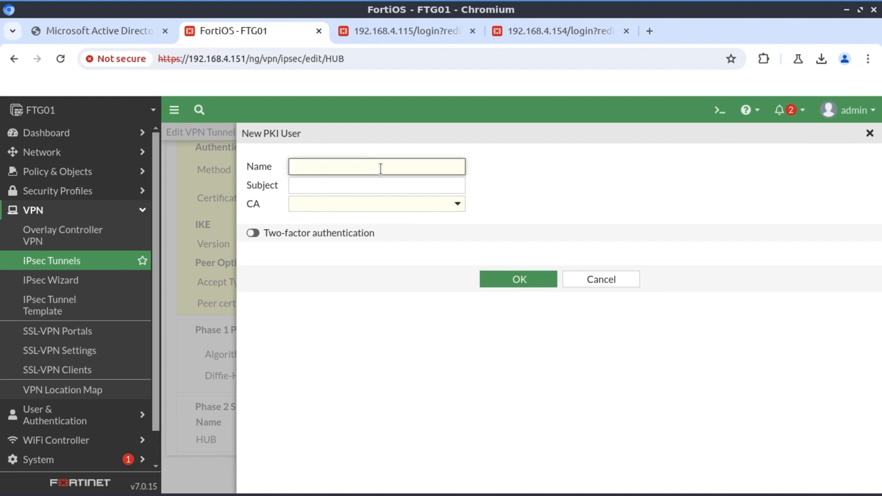
click(377, 167)
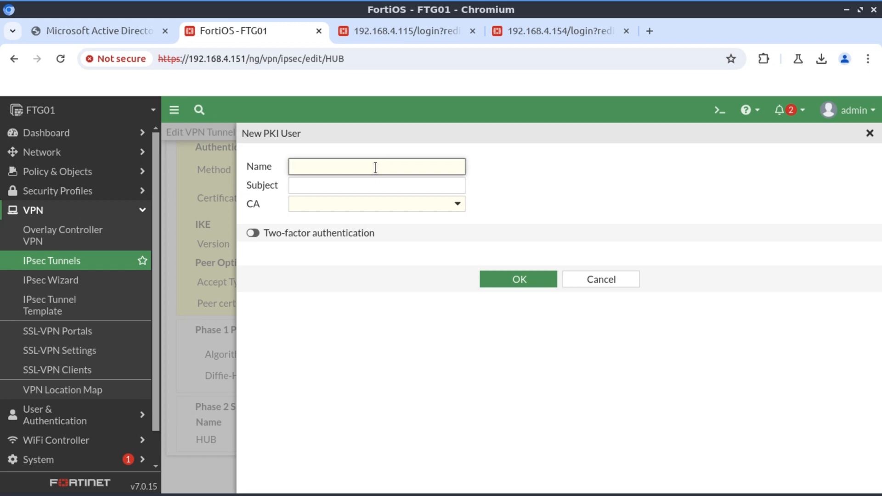
text(sr-users)
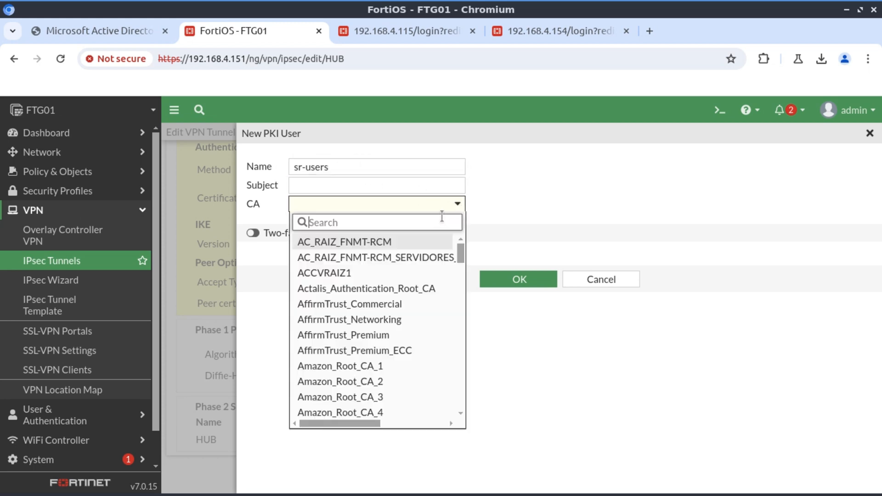
text(DC01)
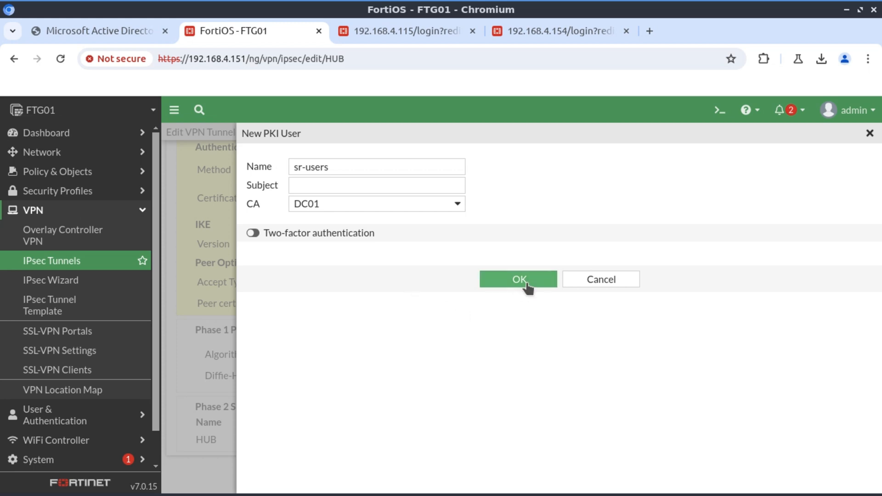
click(518, 279)
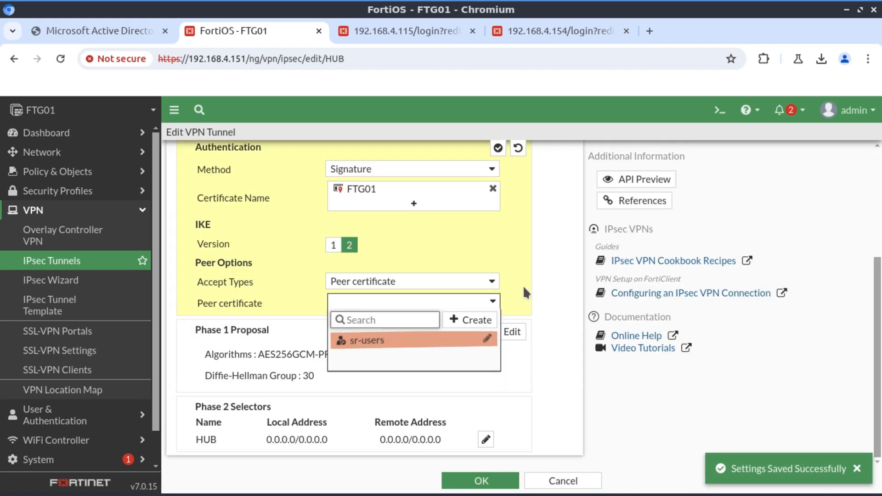
click(361, 340)
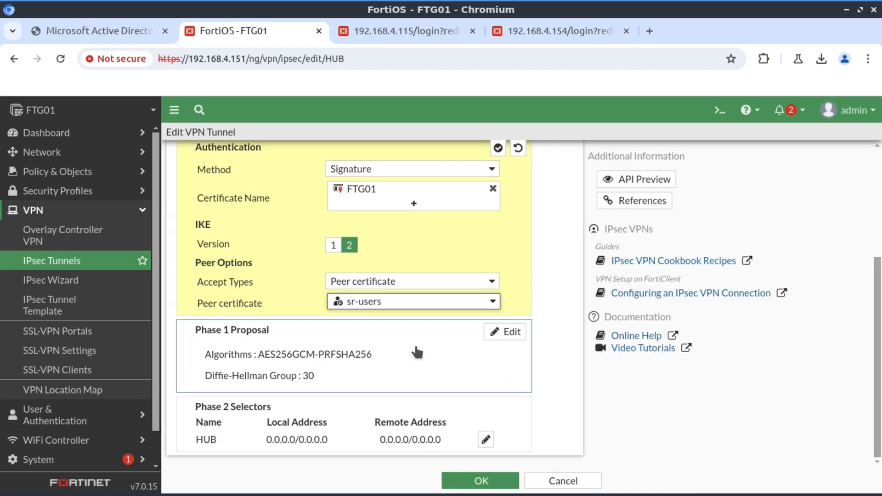
click(481, 494)
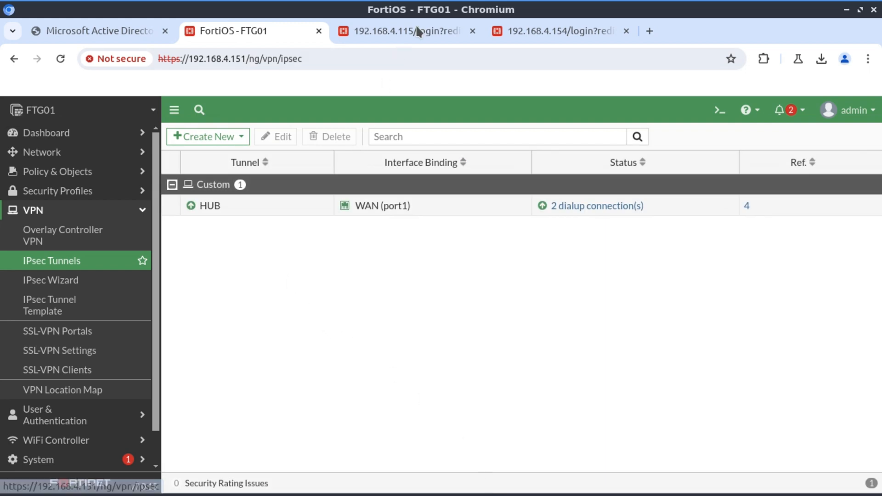
Step: Open FTG02's tun0 tunnel and set Signature authentication with the FTG02 certificate
click(402, 31)
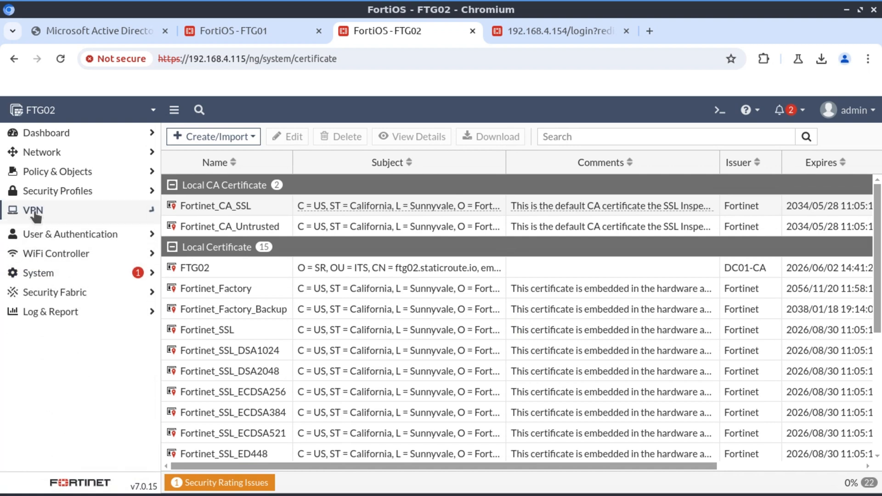
click(51, 261)
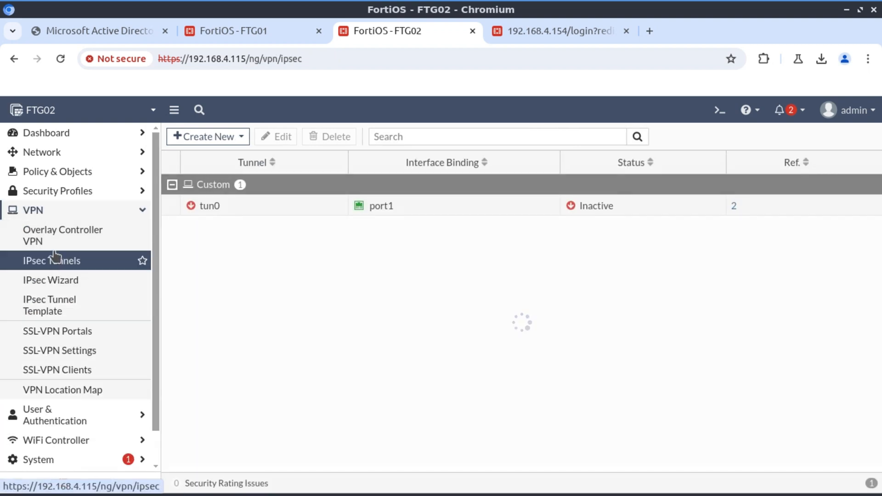
double_click(209, 206)
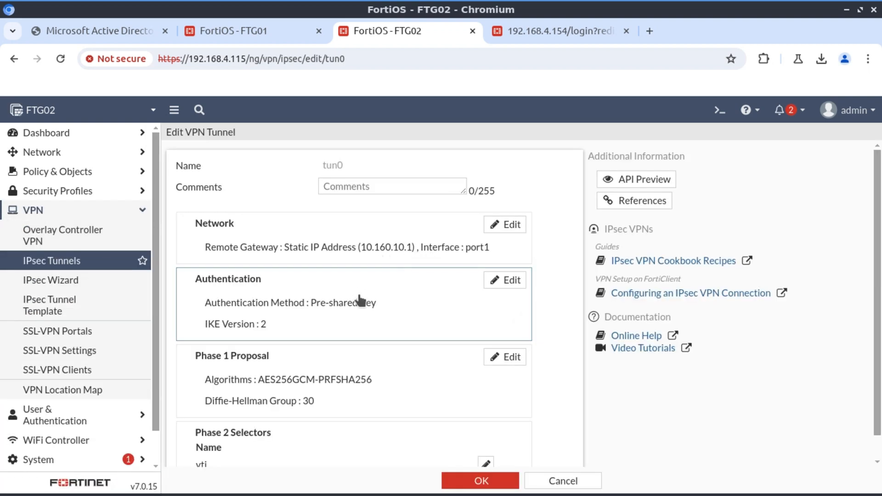
click(505, 280)
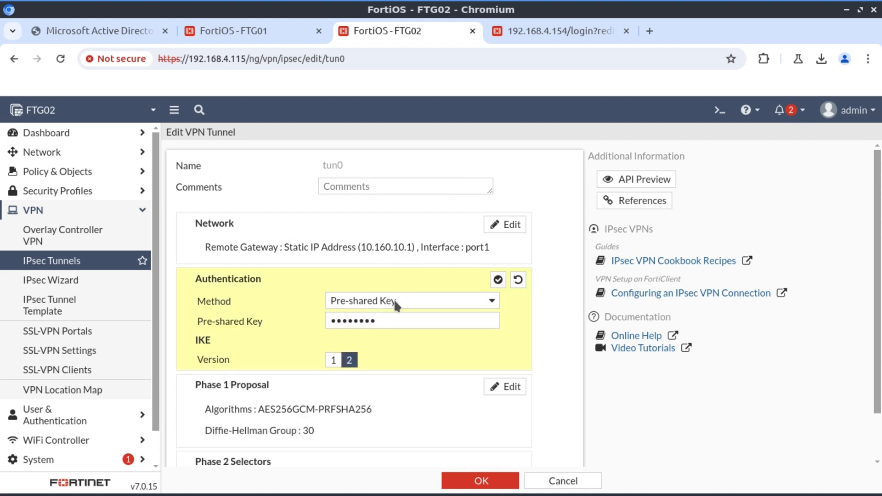
click(411, 301)
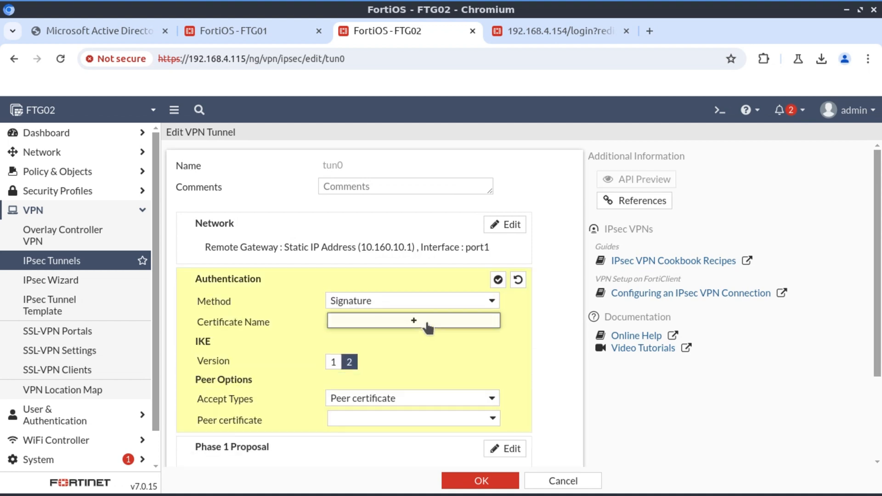
click(414, 321)
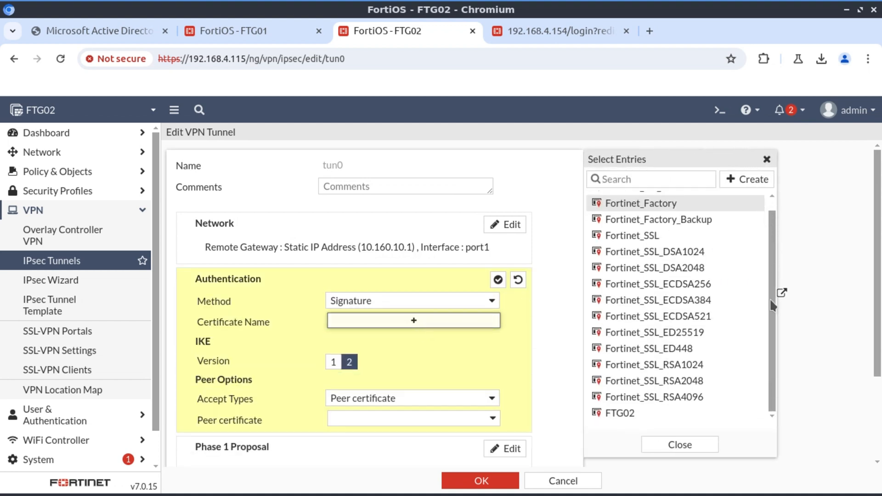
click(618, 414)
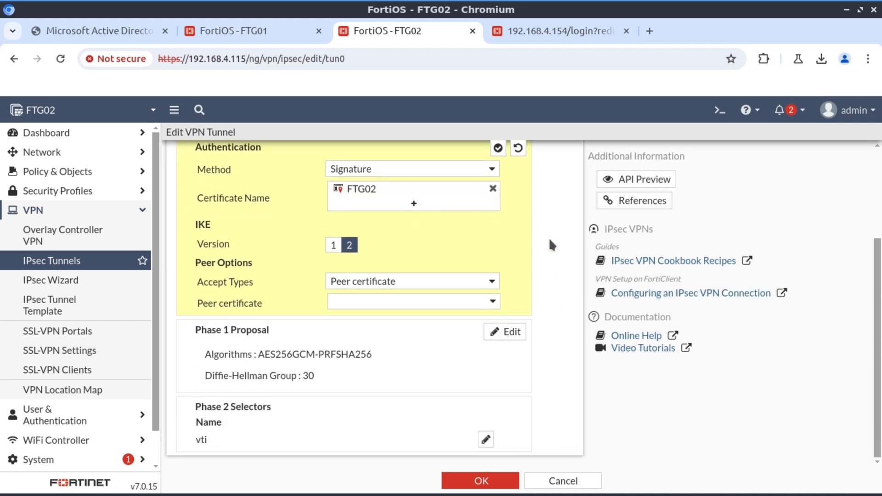
click(413, 301)
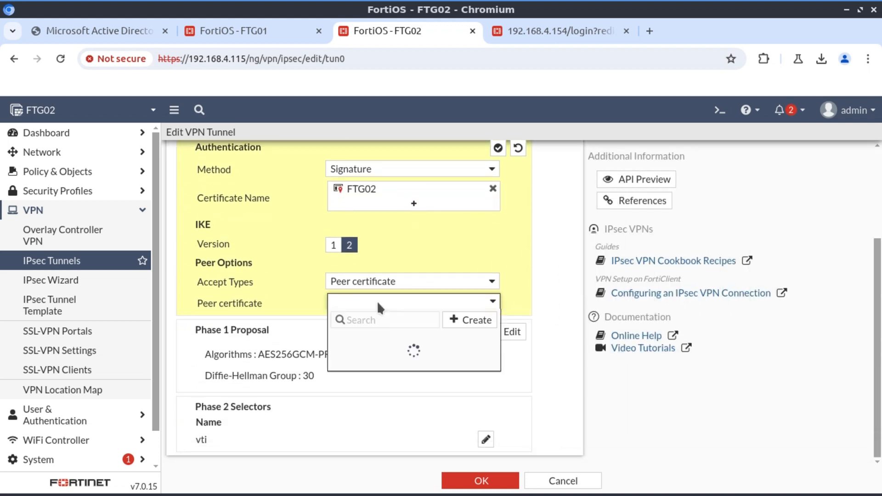
Step: Create PKI peer sr-firewalls issued by DC01 as tun0's peer certificate
click(470, 320)
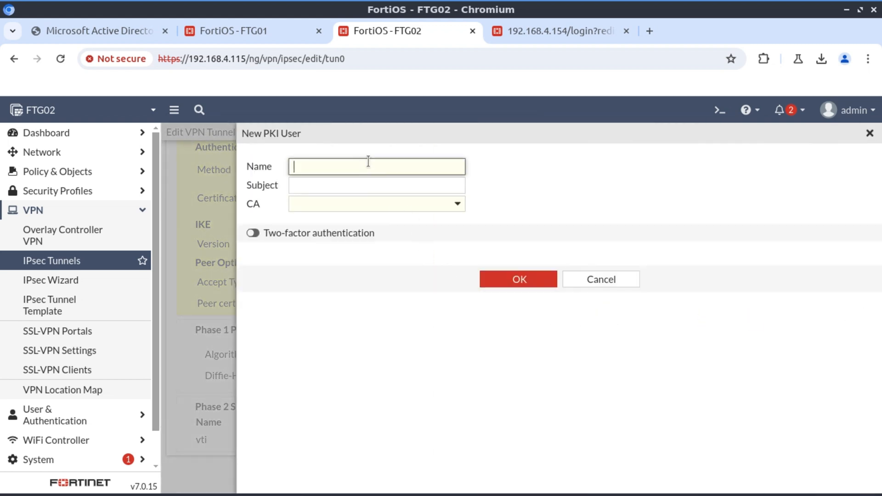
text(sr-fi)
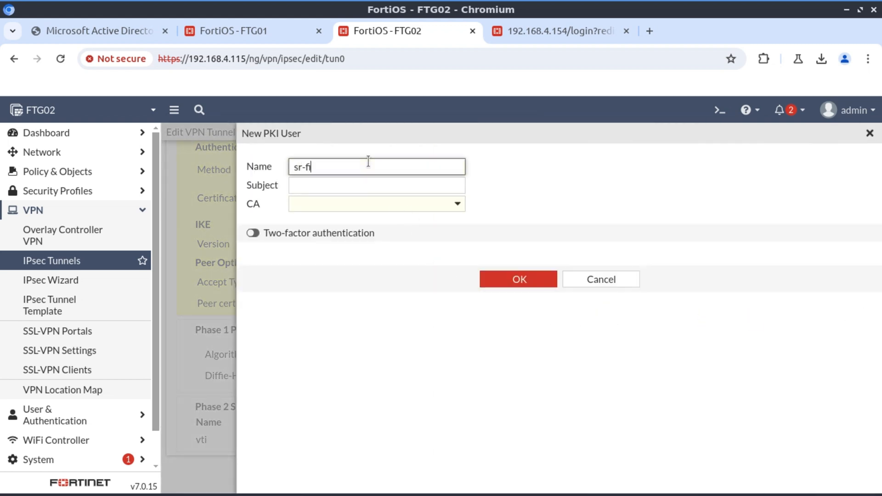
text(rewalls)
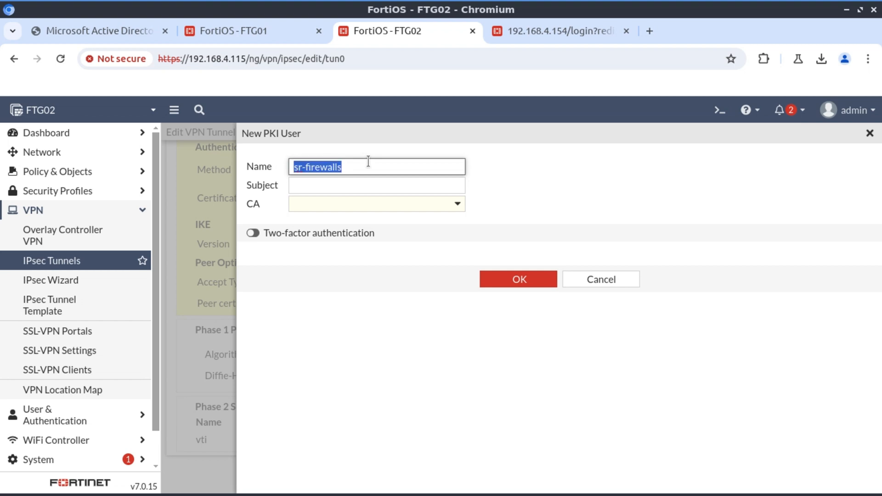
click(377, 186)
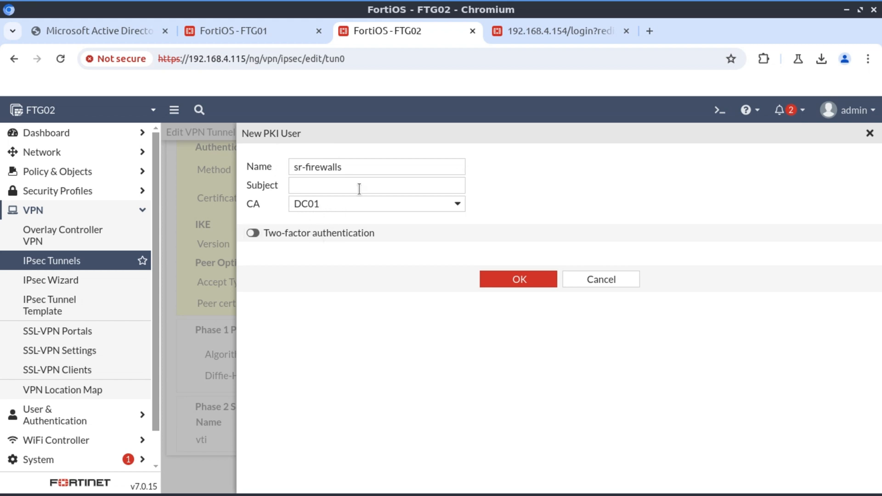
mouse_move(322, 194)
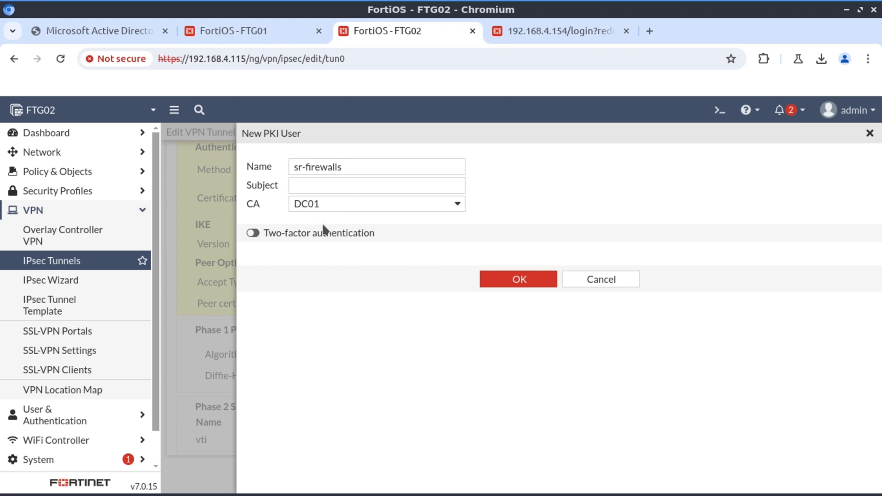
click(519, 279)
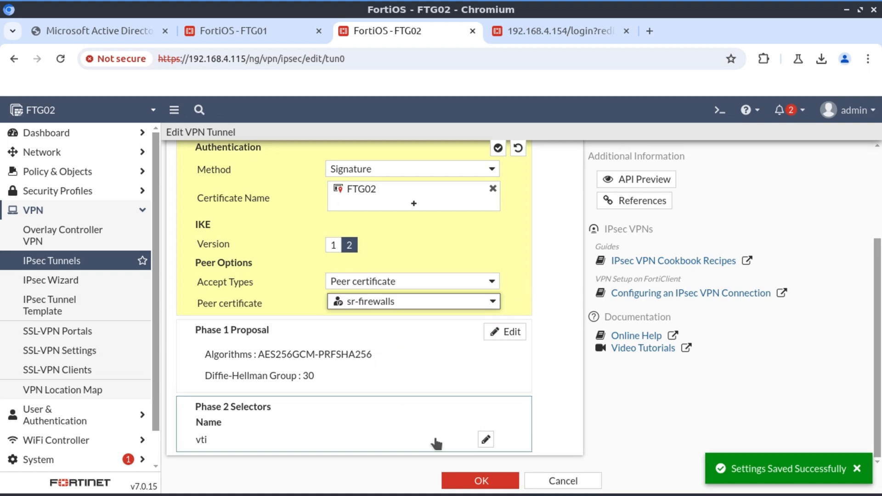
Step: Save FTG02's tunnel, then set FTG03's tun0 to Signature with the FTG03 certificate
click(480, 481)
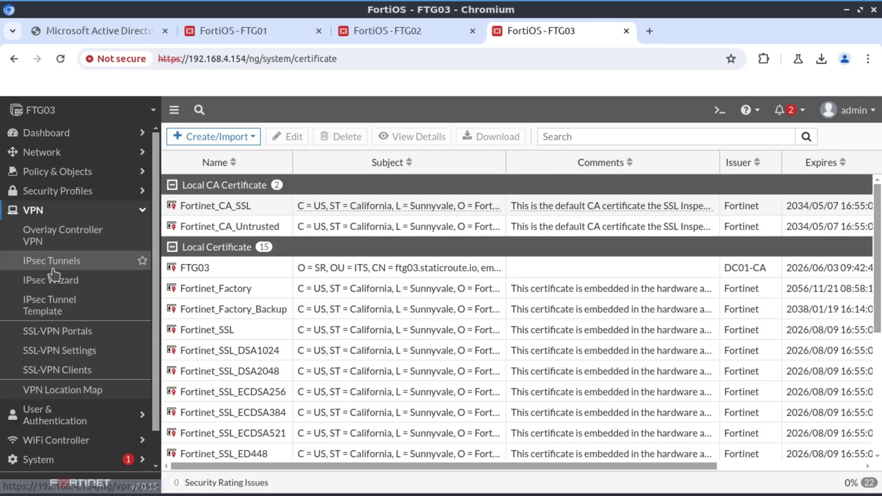
click(51, 261)
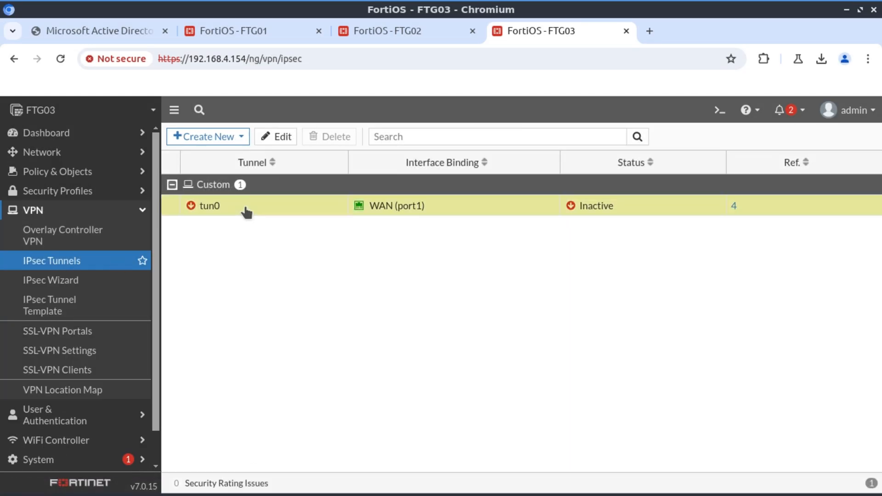
double_click(209, 206)
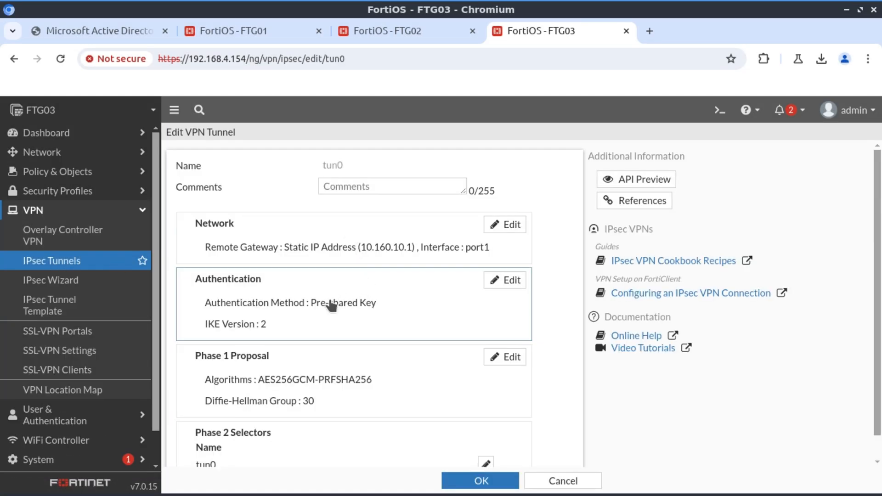
click(505, 280)
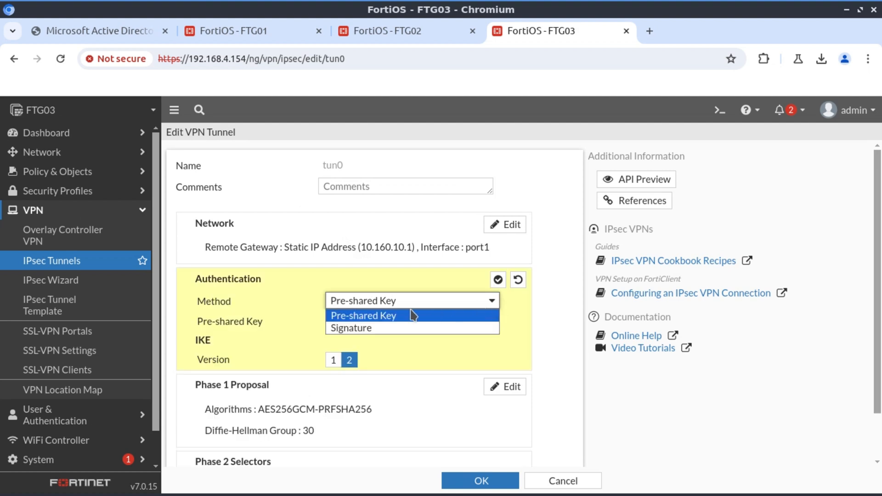
click(351, 328)
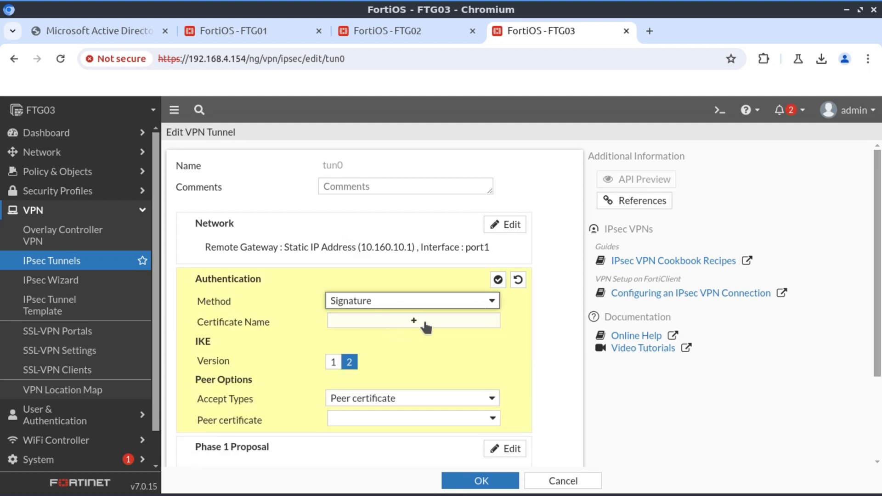
click(413, 320)
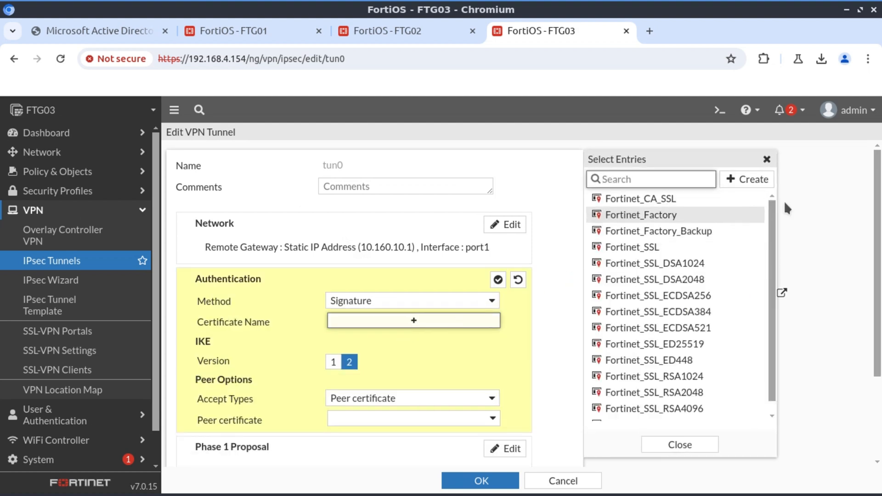
scroll(down, 3)
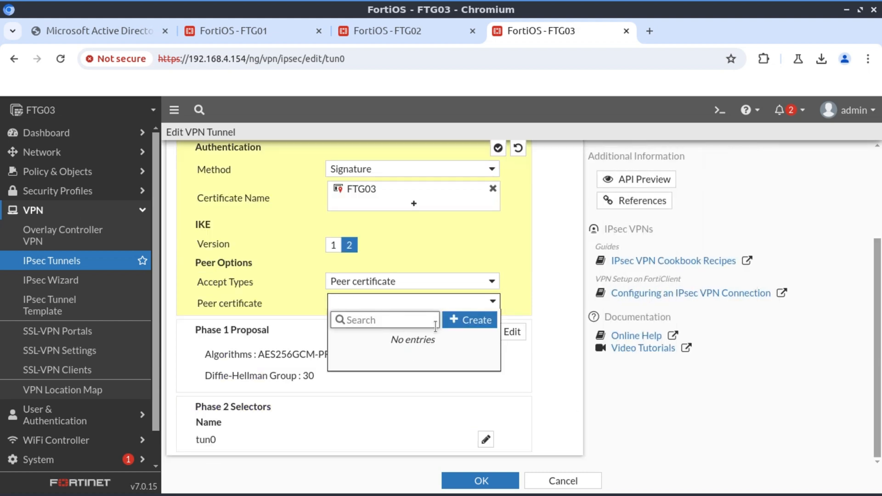
Step: Create PKI peer sr-pki on FTG03 with DC01 as its issuing CA
click(470, 320)
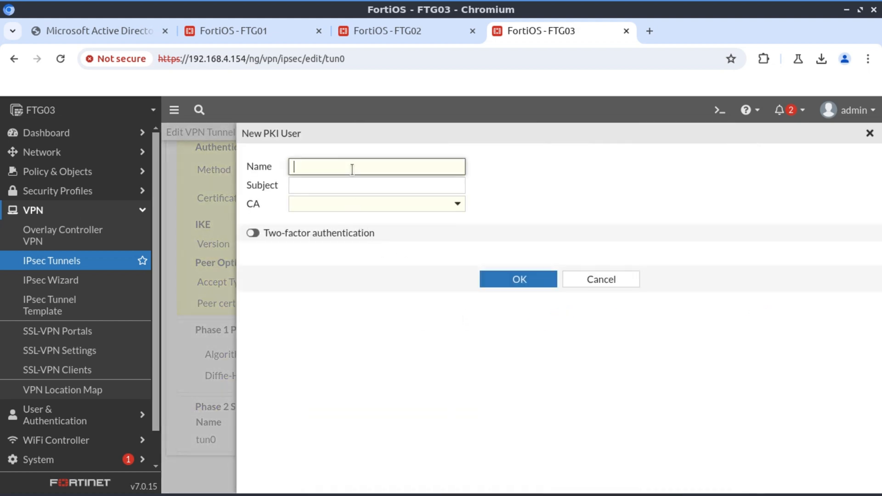
text(sr-pki)
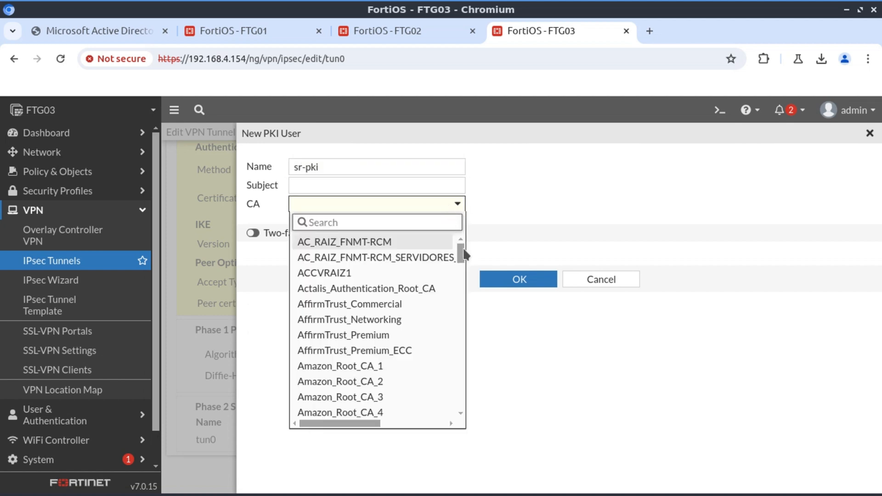
text(Dc)
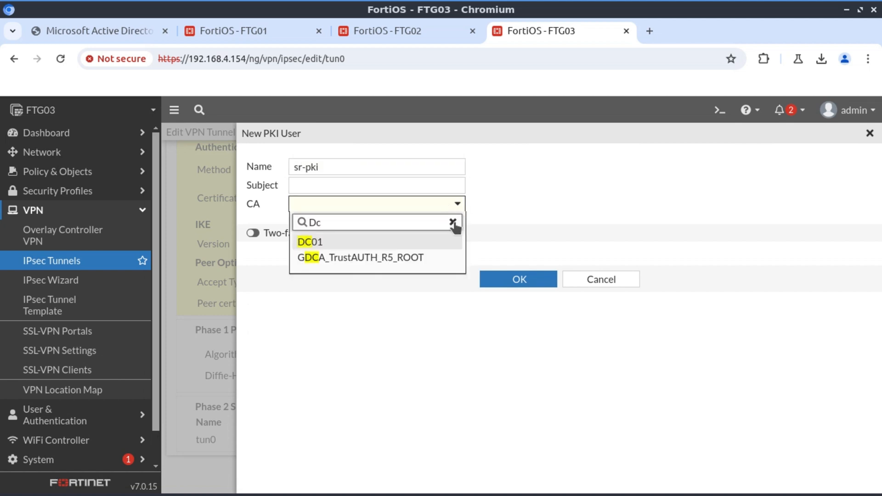
key(Backspace)
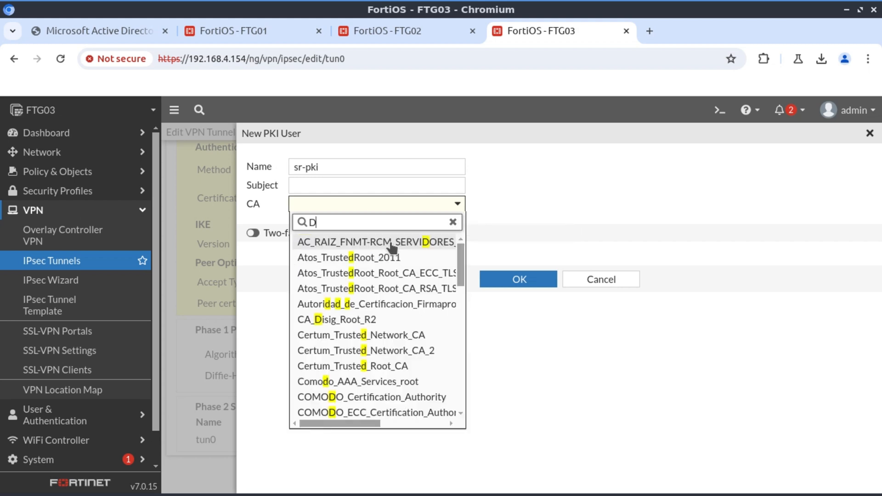
text(C)
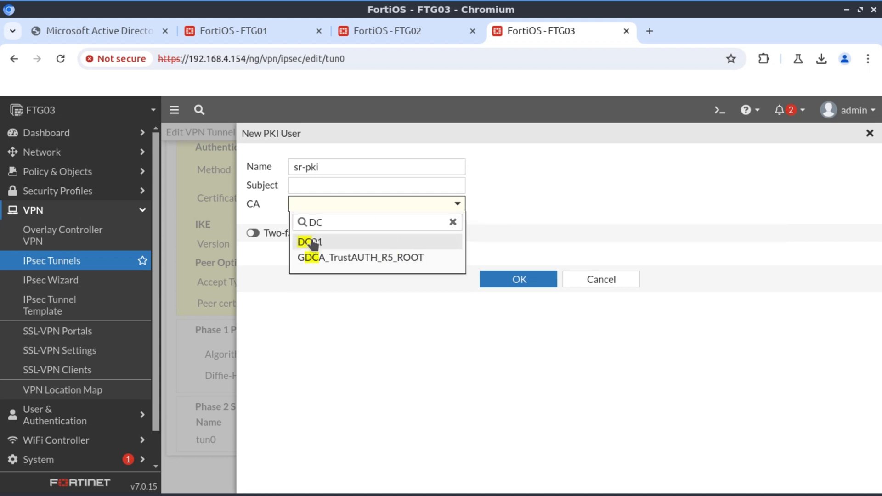
click(519, 279)
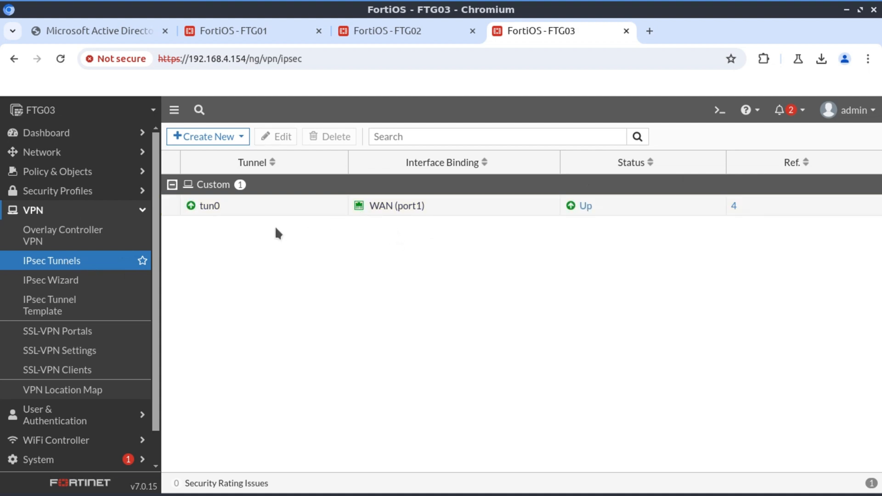
Step: Confirm tun0 is Up on FTG02, then return to FTG03's tunnel list
click(392, 32)
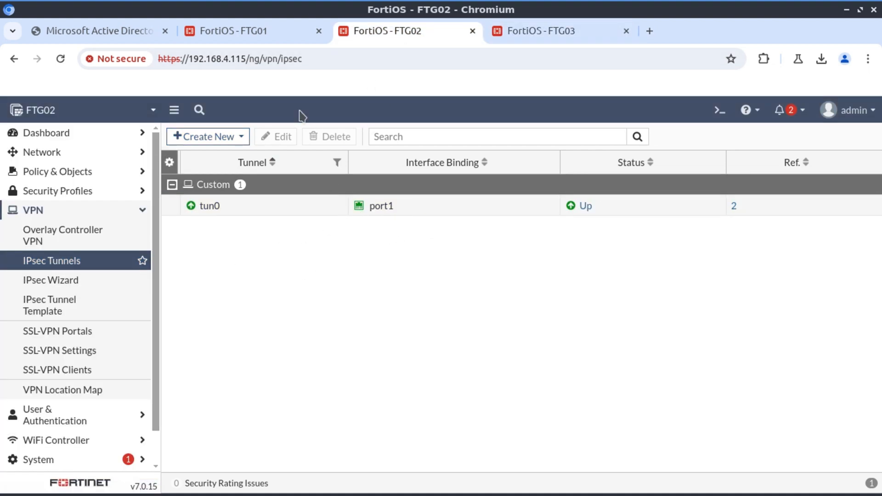
click(549, 31)
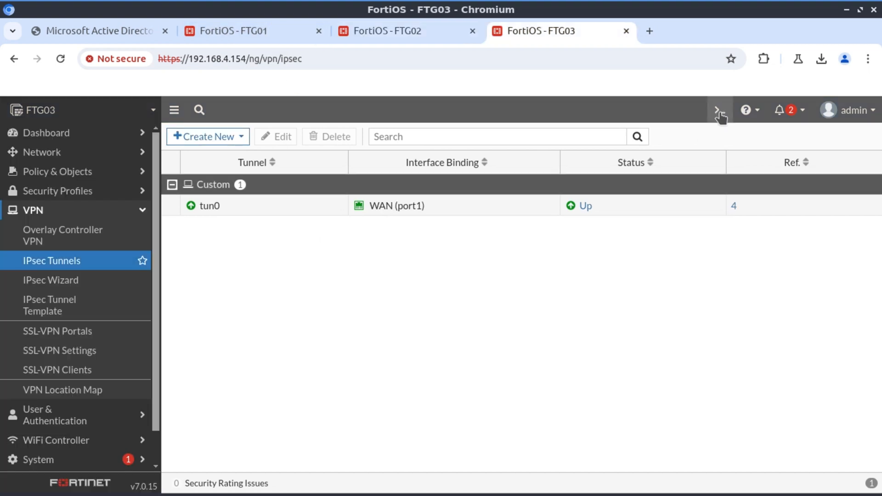
Step: From FTG03's CLI console, ping 10.10.10.10 and stop after 3 replies with 0% loss
click(718, 110)
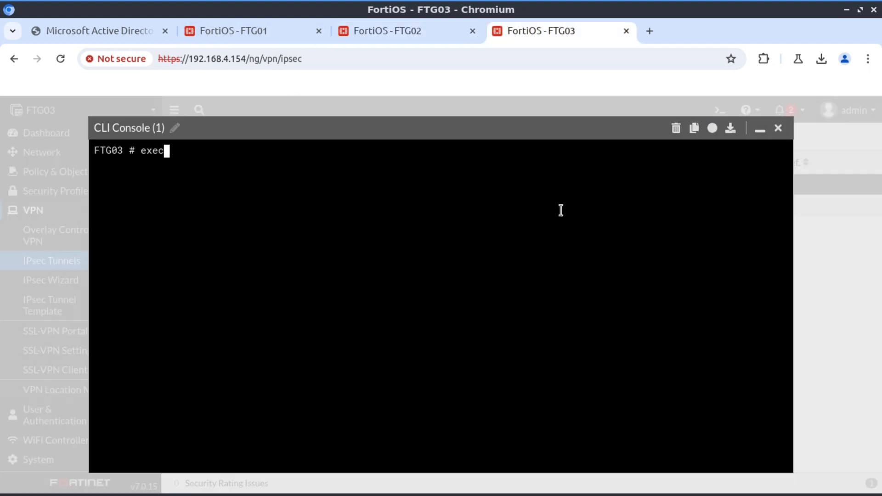
text(ping)
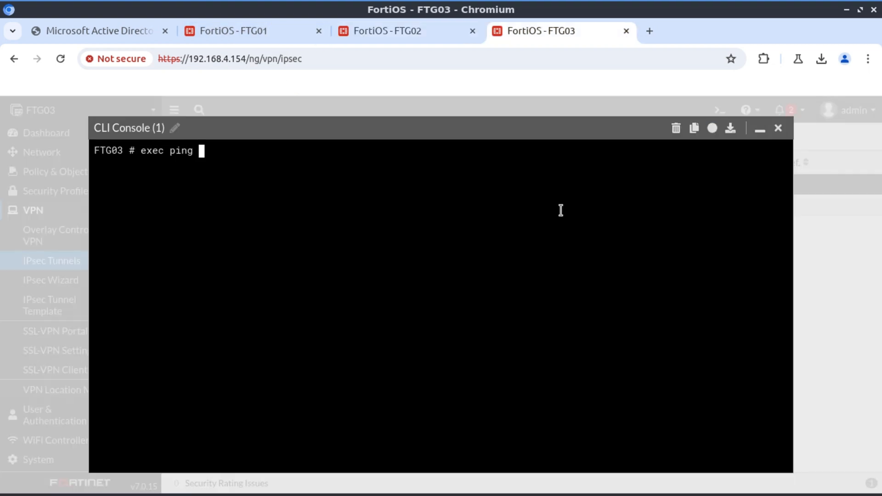
text(10.10.10.10)
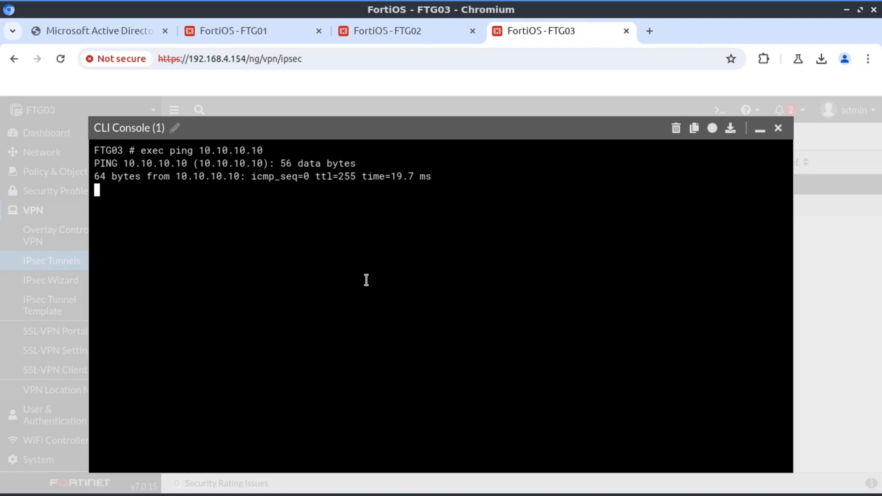
key(ctrl+c)
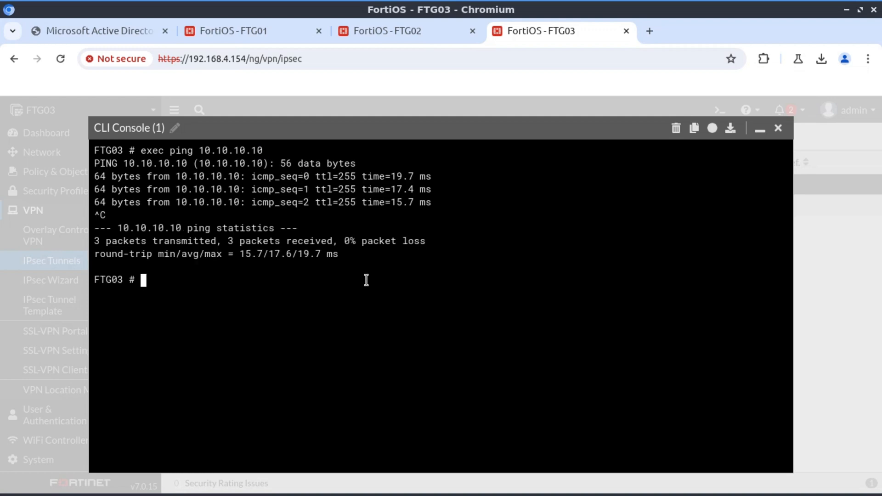